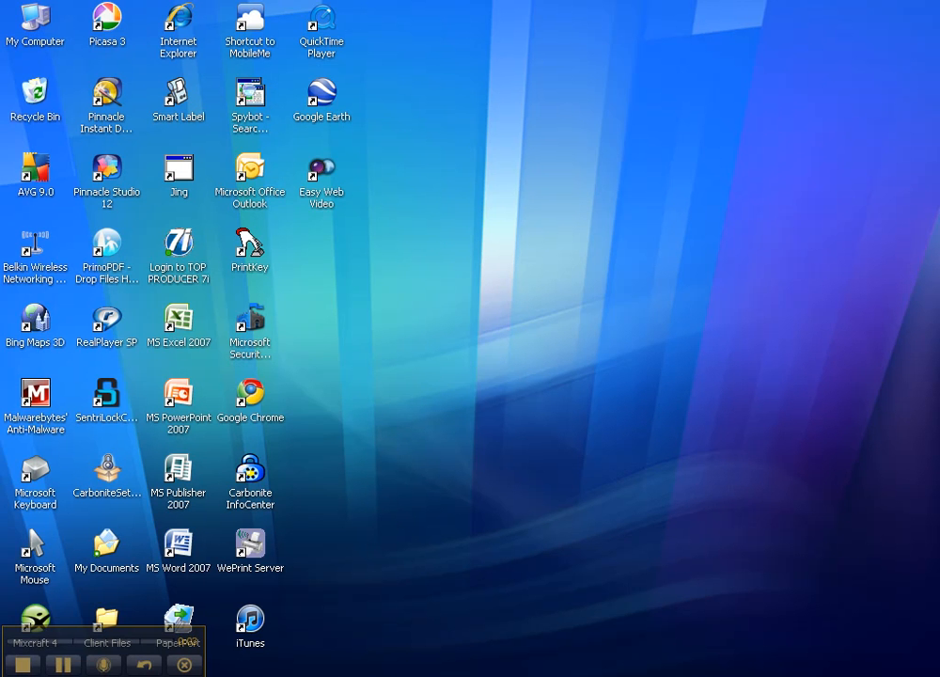
# - Launch Internet Explorer from the desktop to reach the Listingbook home page
pyautogui.click(178, 28)
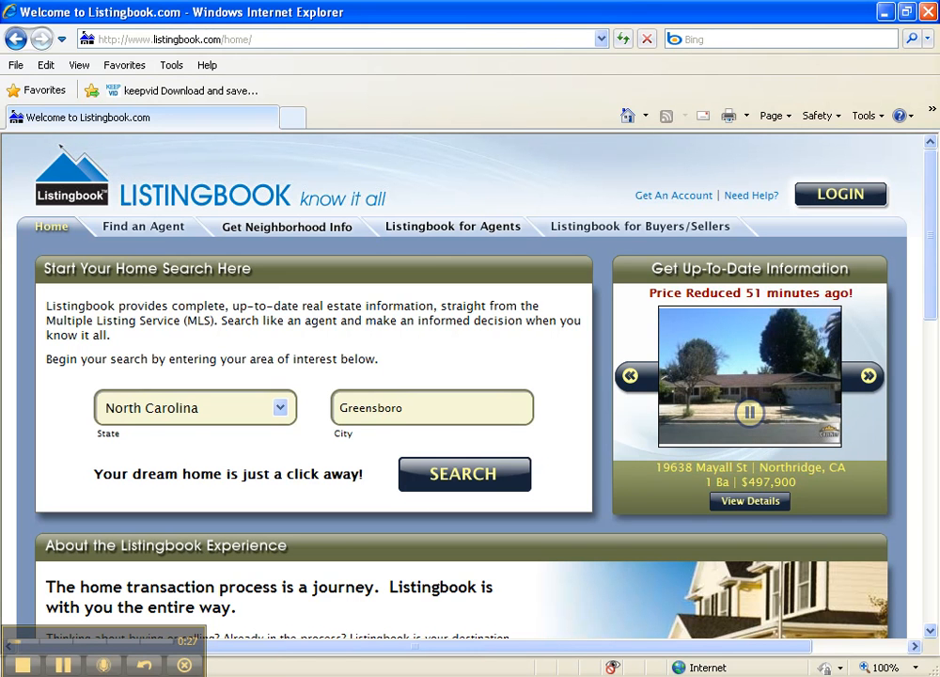
pyautogui.moveTo(304, 461)
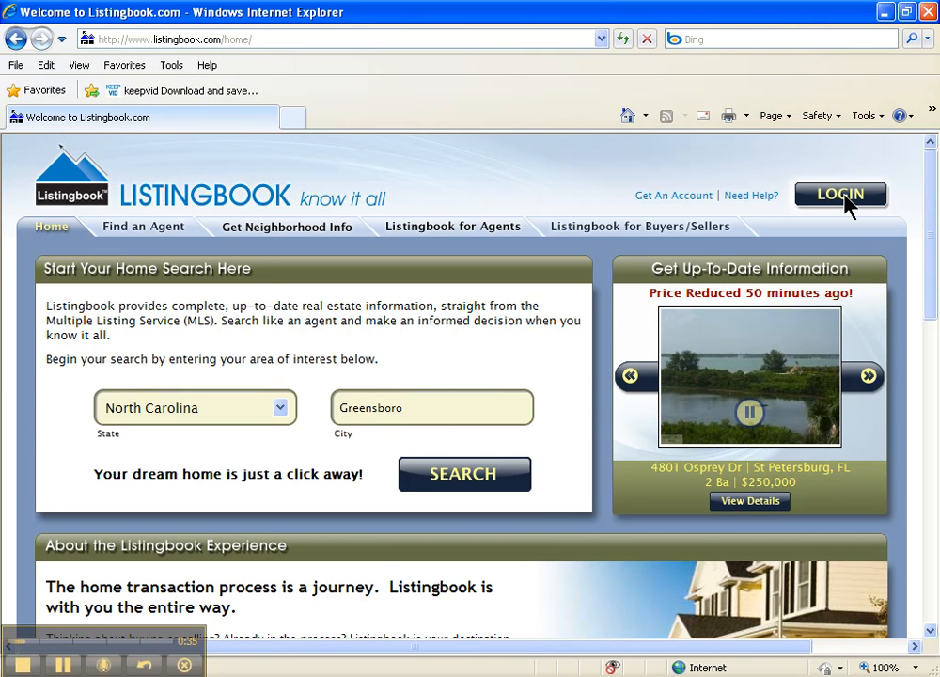
pyautogui.click(840, 193)
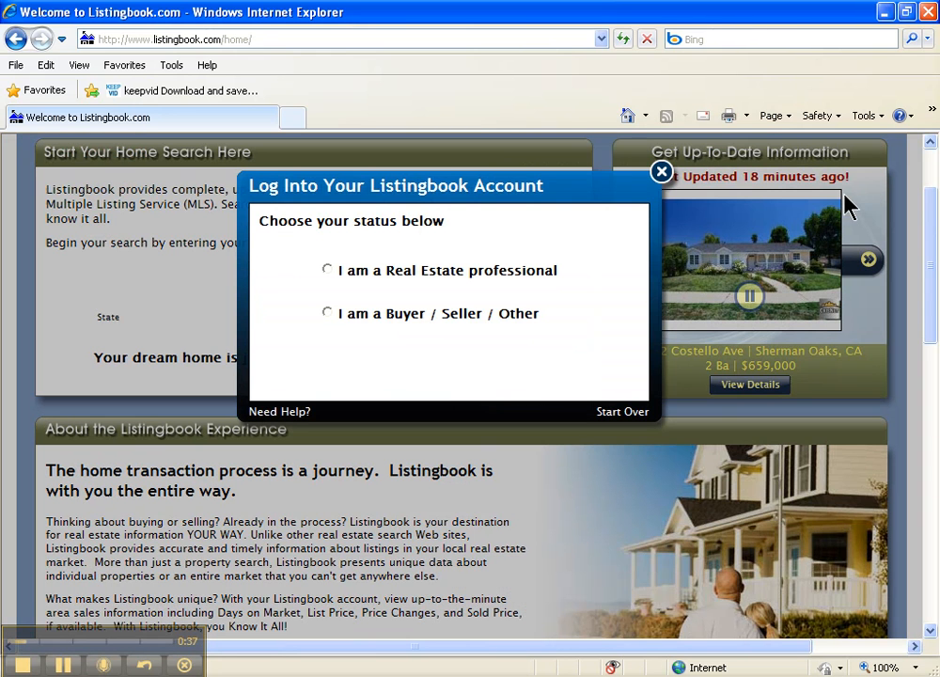
pyautogui.moveTo(350, 288)
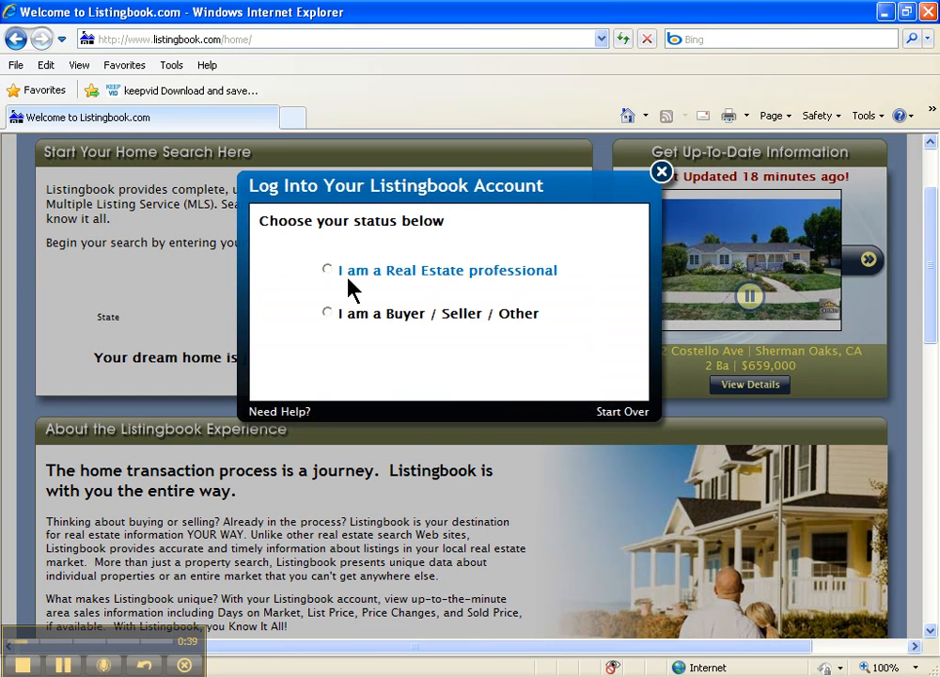
pyautogui.click(327, 270)
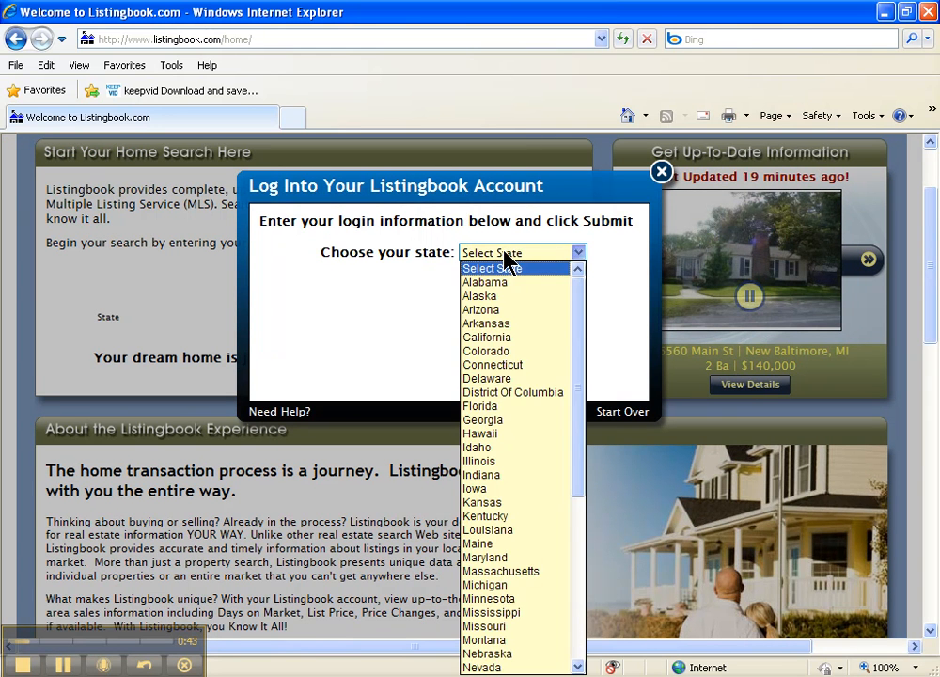
pyautogui.click(482, 667)
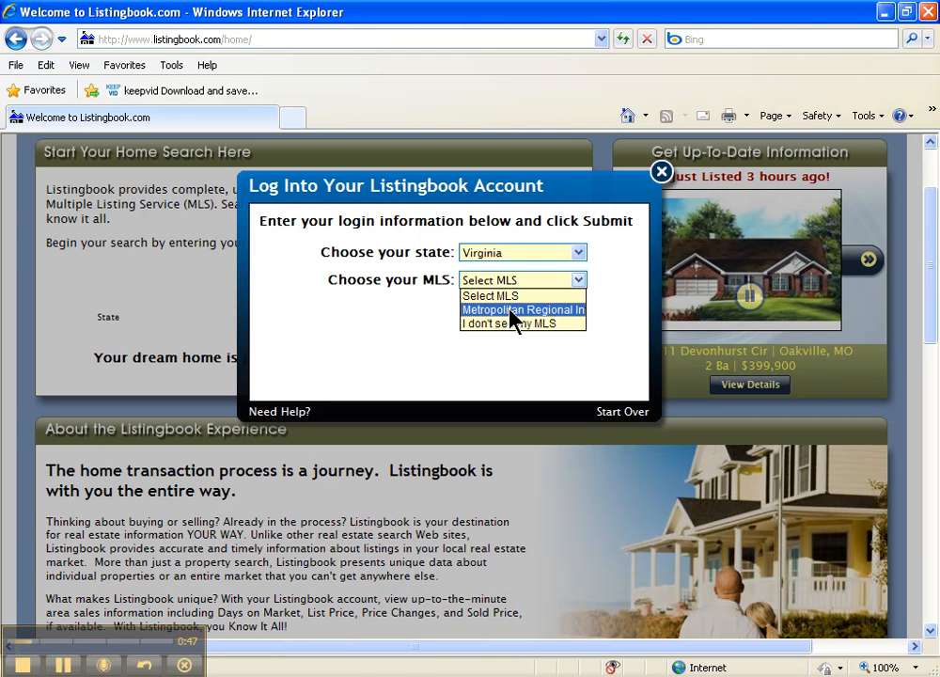
pyautogui.click(524, 309)
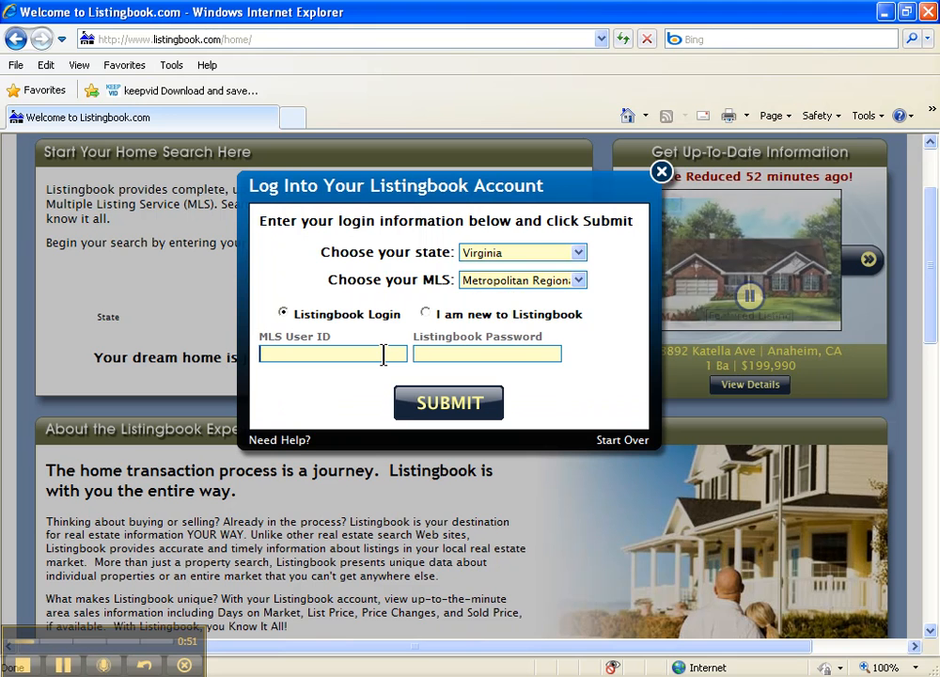
pyautogui.write('11777')
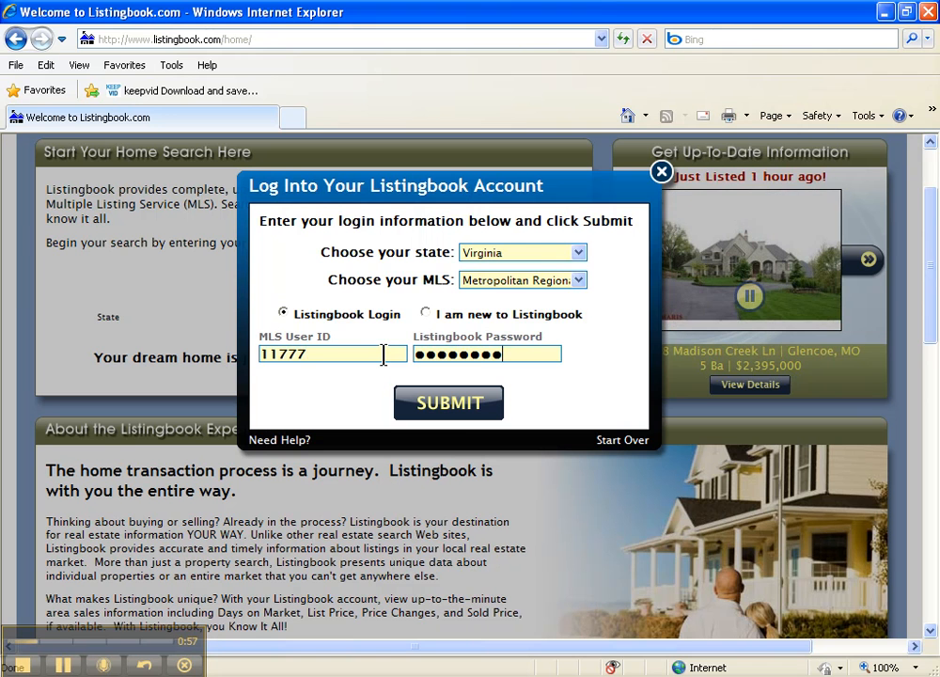
pyautogui.click(449, 402)
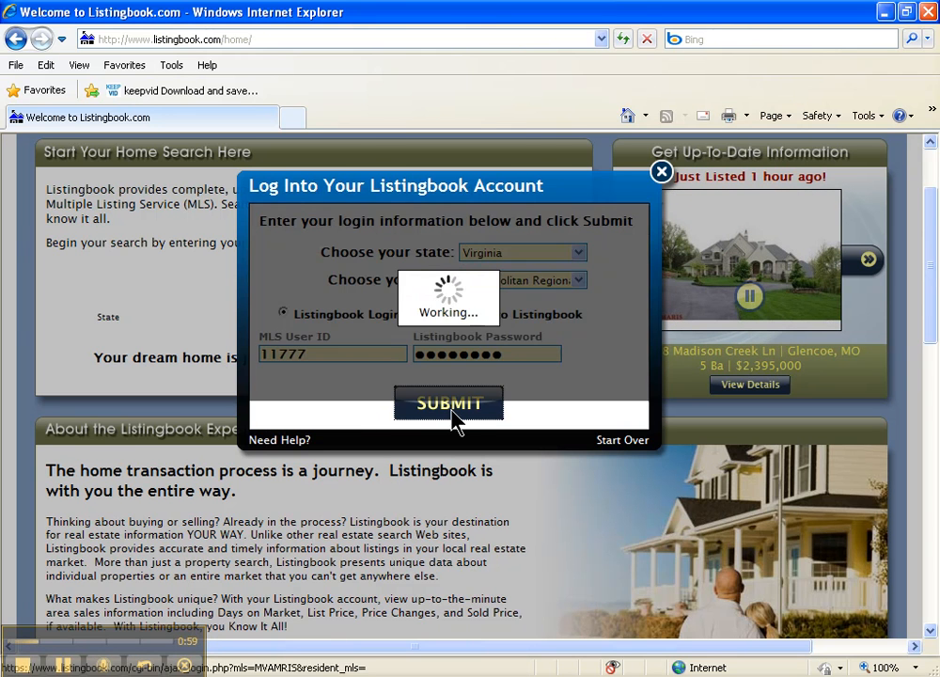
# - Finish the login submission so the account Frontpage loads
pyautogui.click(448, 403)
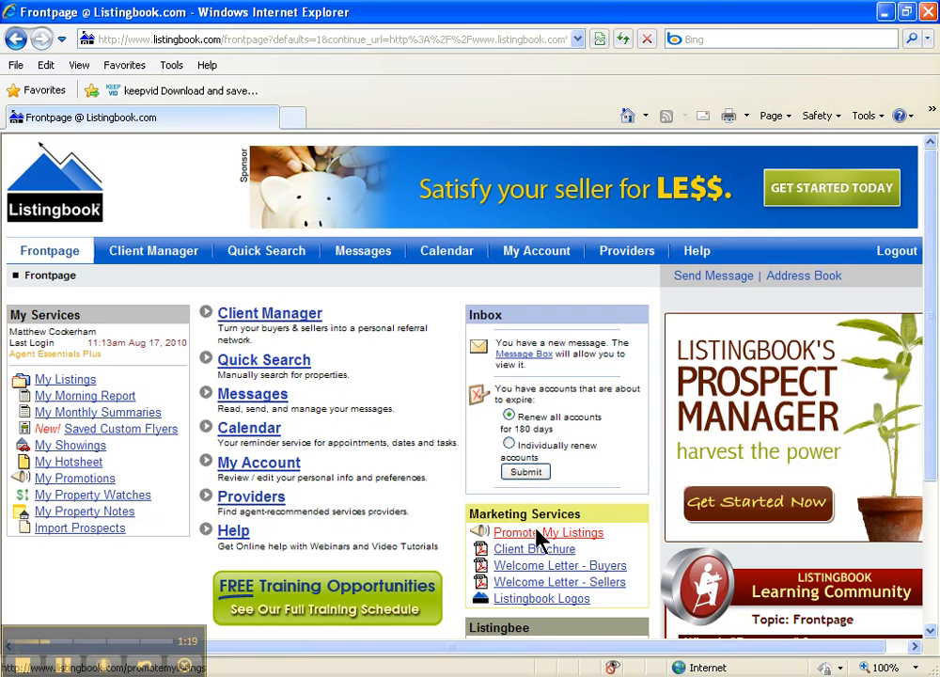
pyautogui.moveTo(480, 532)
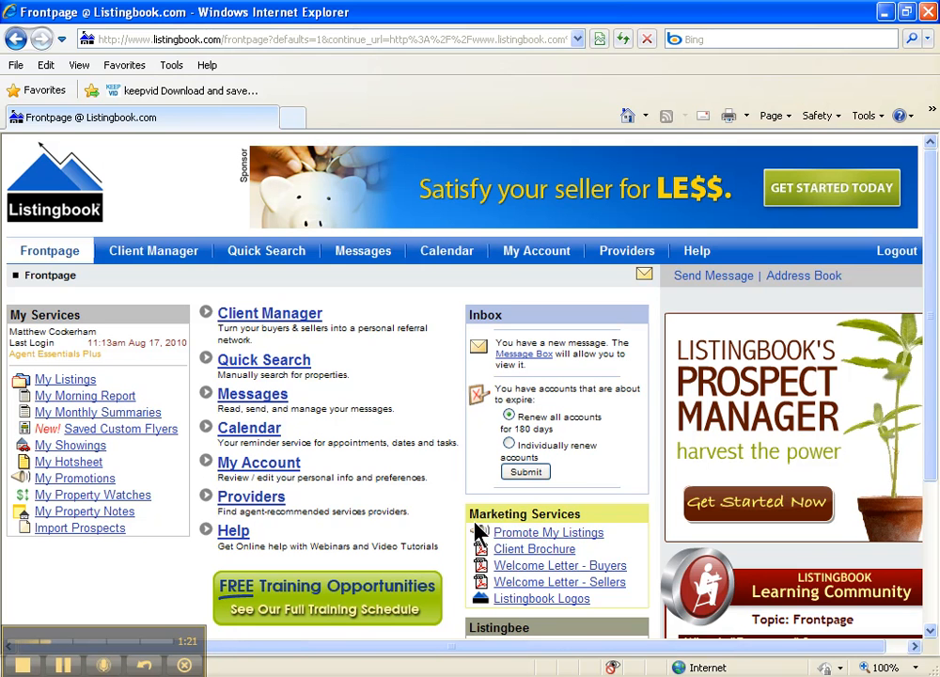
pyautogui.moveTo(482, 548)
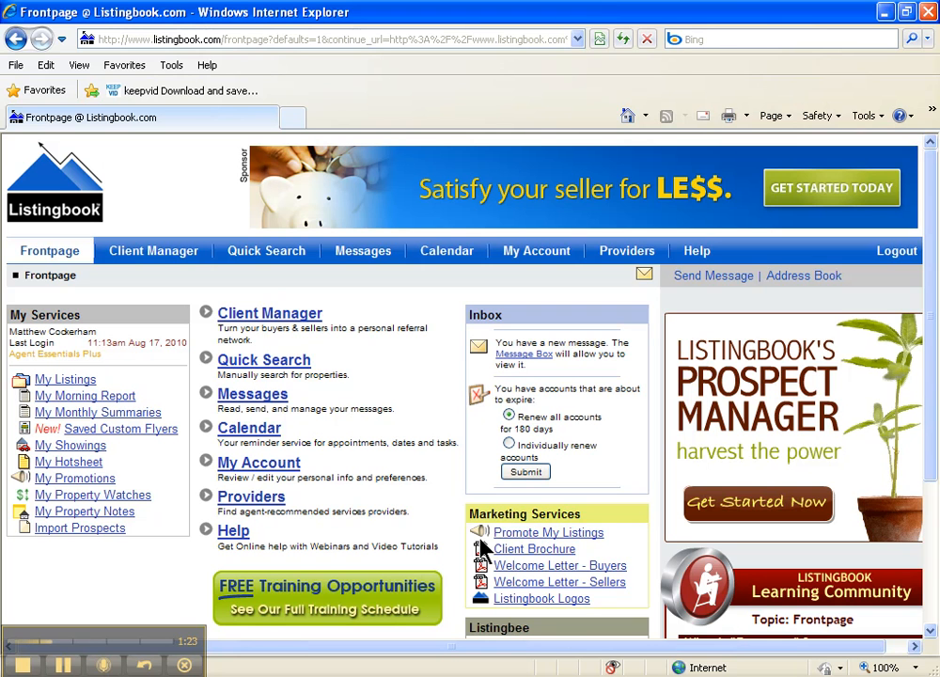
pyautogui.moveTo(525, 546)
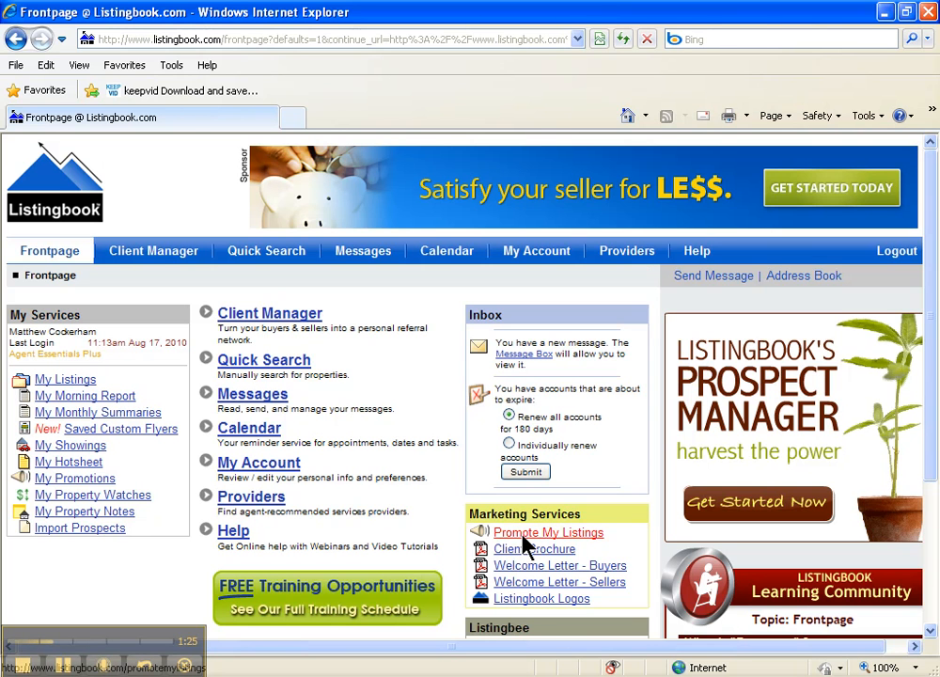
# - Open Promote My Listings and scroll down to the 7814 Byrds Nest Pass listing
pyautogui.click(548, 532)
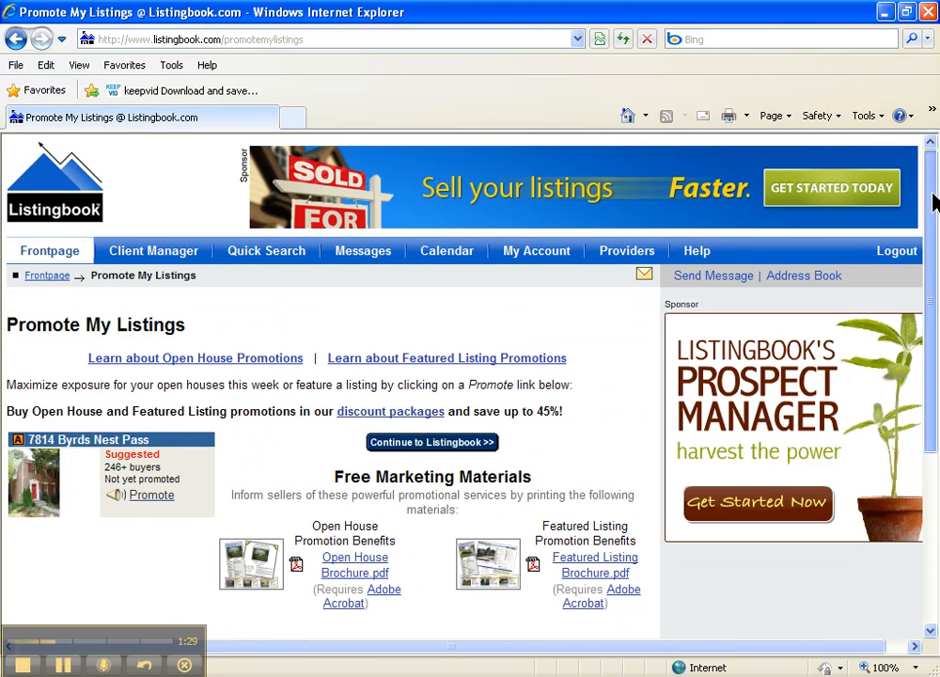
pyautogui.scroll(-3)
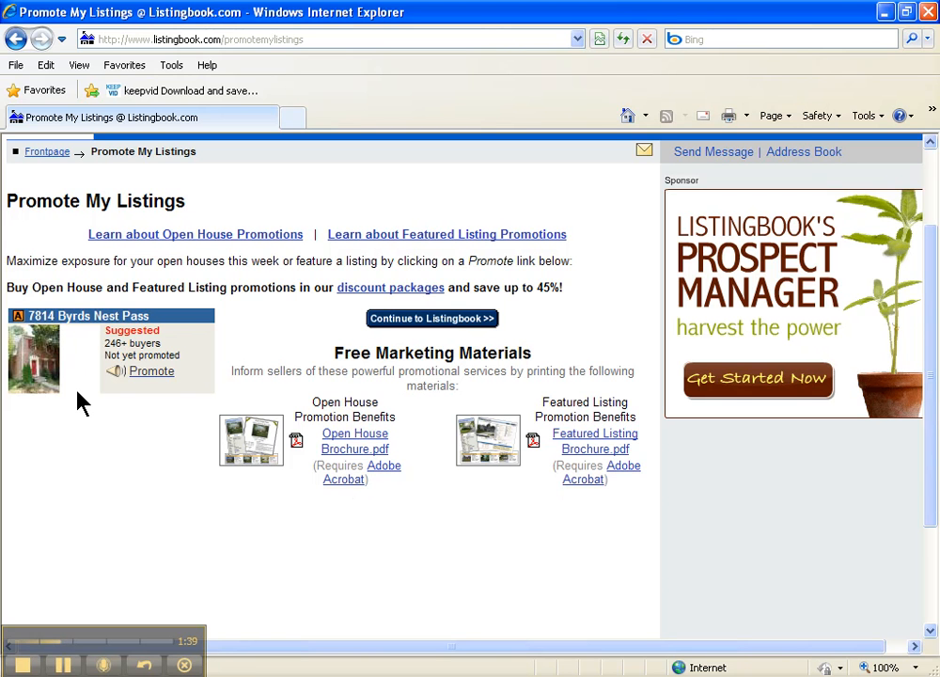
pyautogui.moveTo(75, 320)
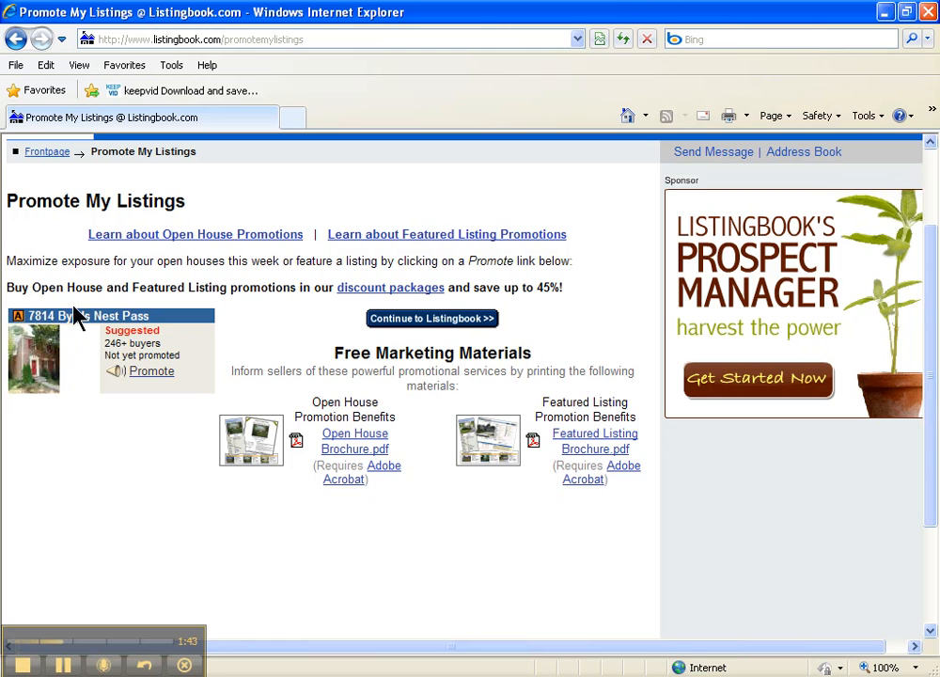
pyautogui.moveTo(158, 346)
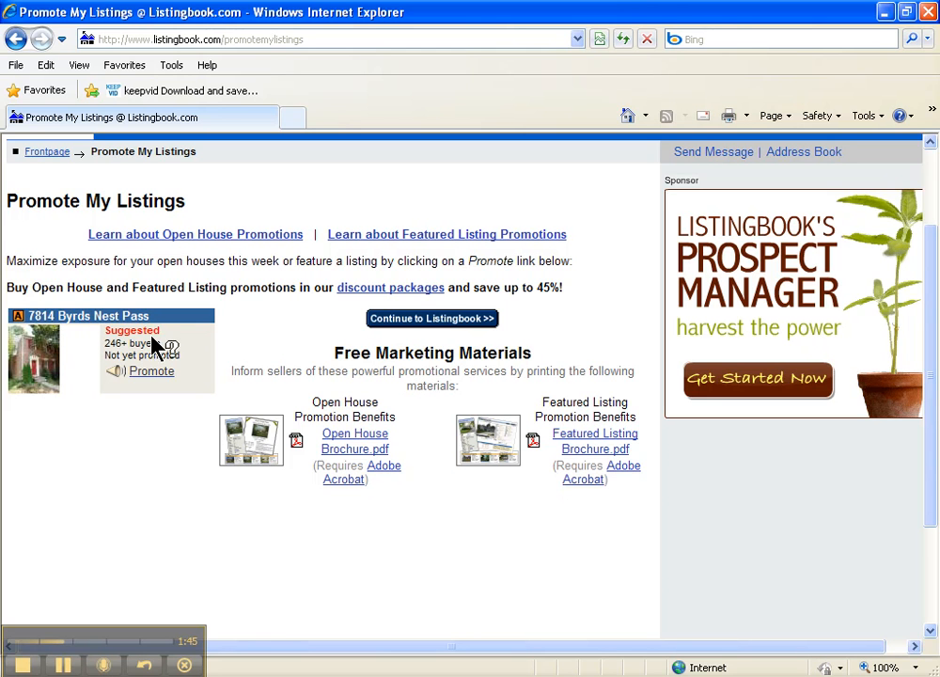
pyautogui.moveTo(112, 355)
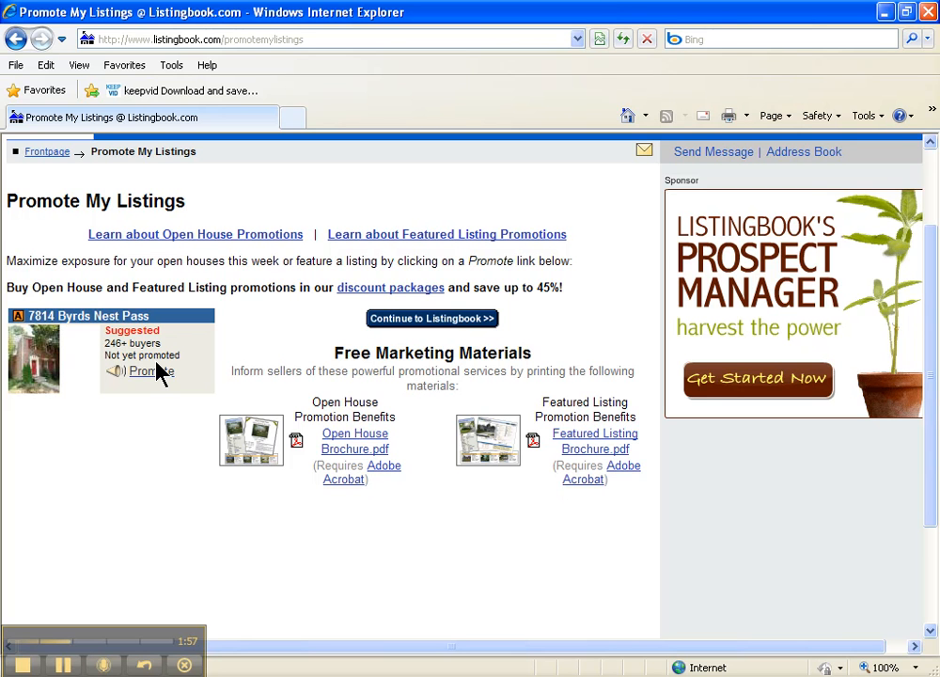
pyautogui.click(150, 371)
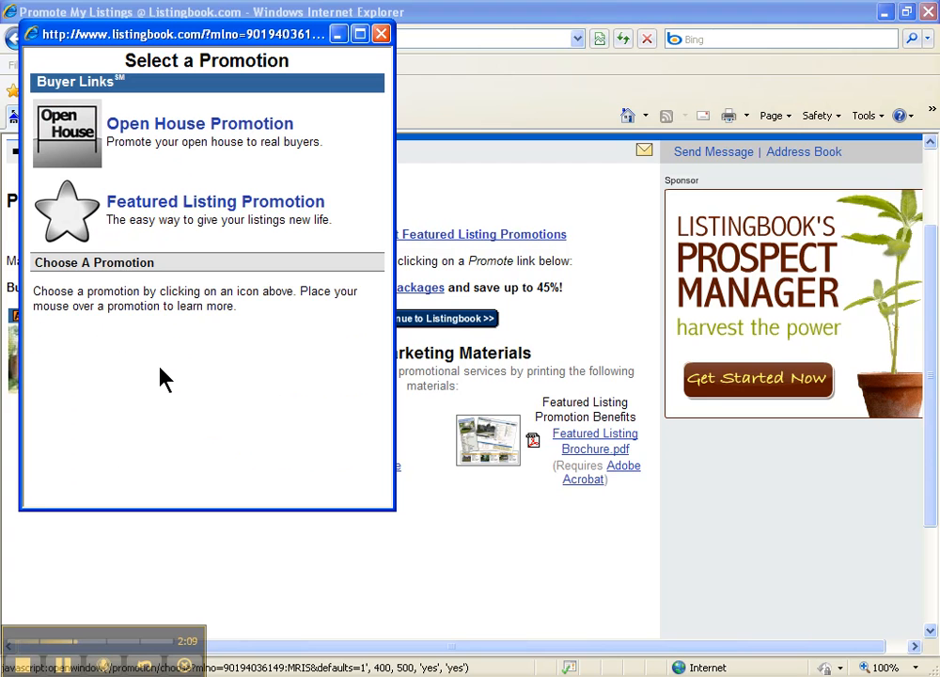
pyautogui.moveTo(252, 320)
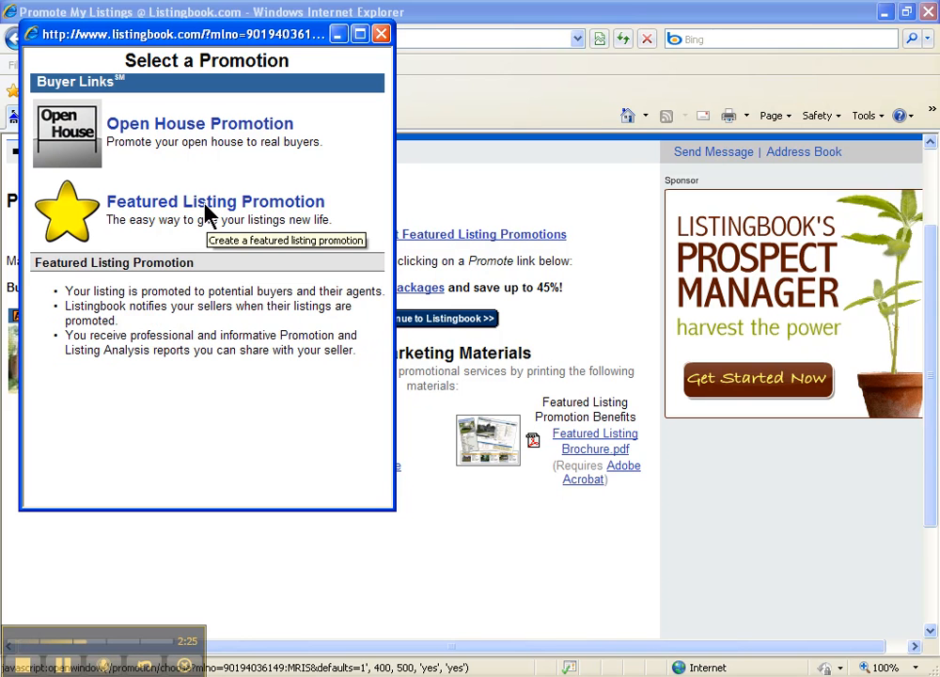
pyautogui.moveTo(146, 215)
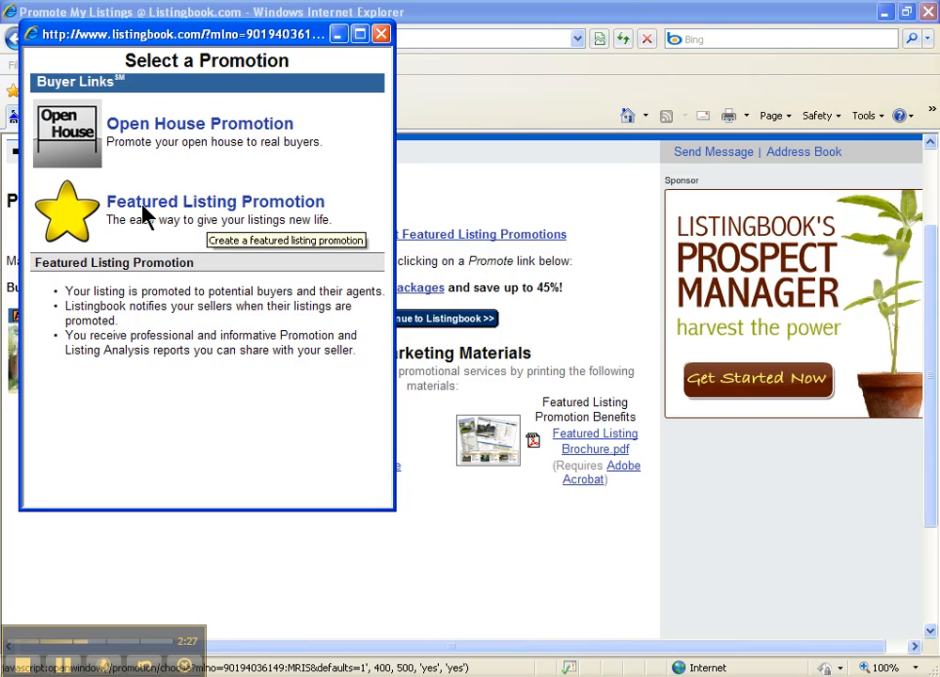
# - Choose Featured Listing Promotion and advance to the date, duration and reason step
pyautogui.click(286, 241)
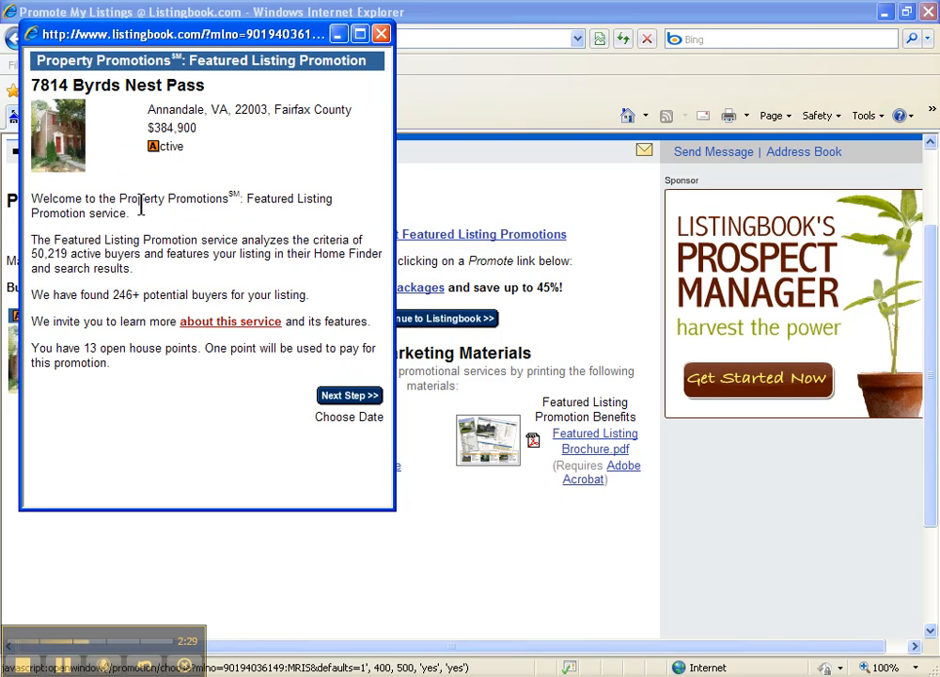
pyautogui.moveTo(215, 234)
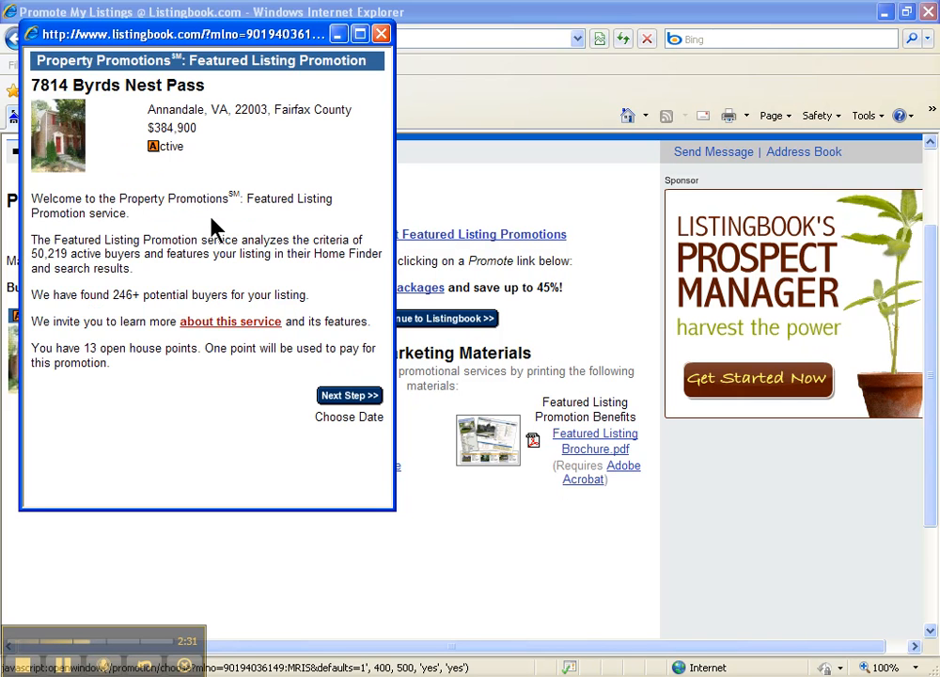
pyautogui.moveTo(249, 280)
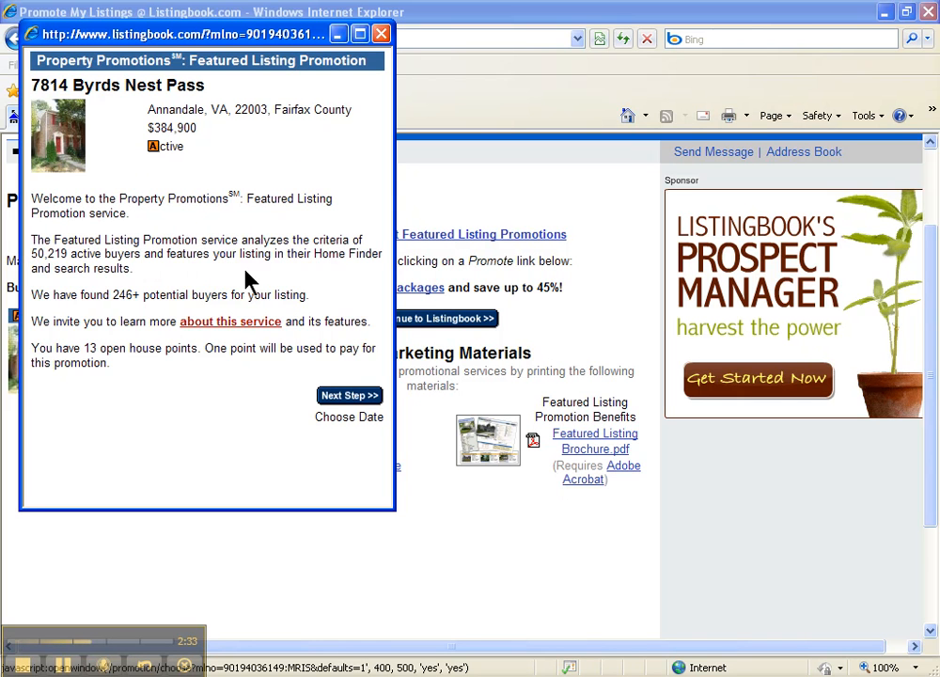
pyautogui.moveTo(166, 408)
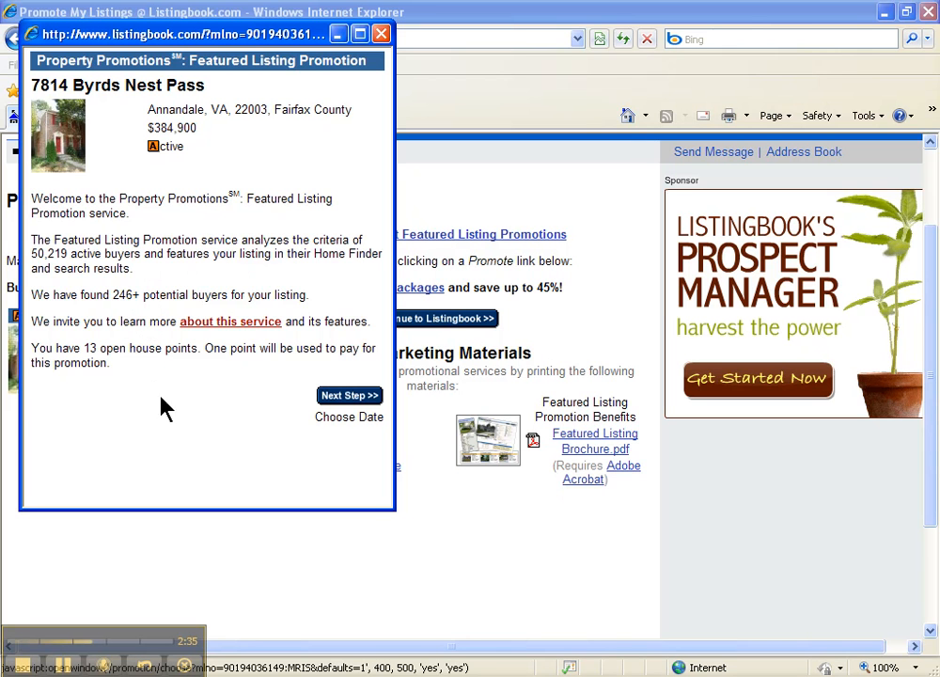
pyautogui.moveTo(324, 414)
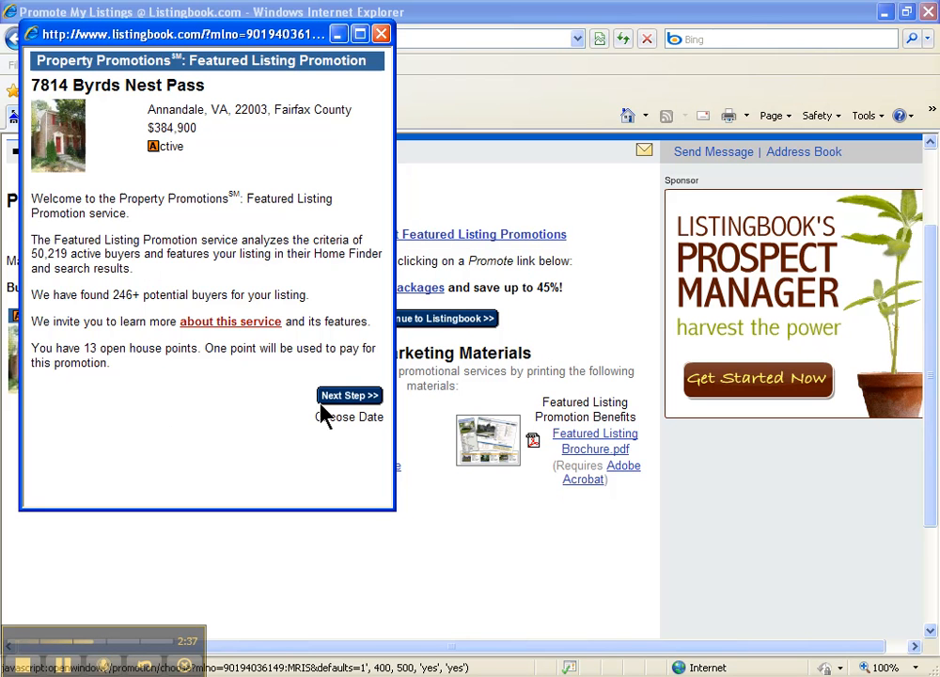
pyautogui.moveTo(138, 372)
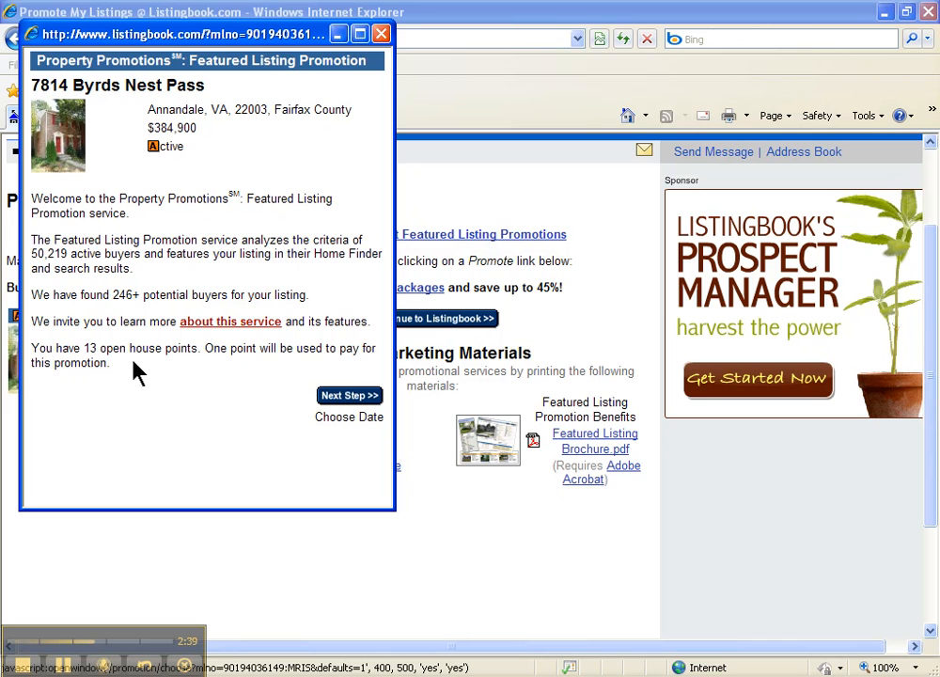
pyautogui.moveTo(131, 369)
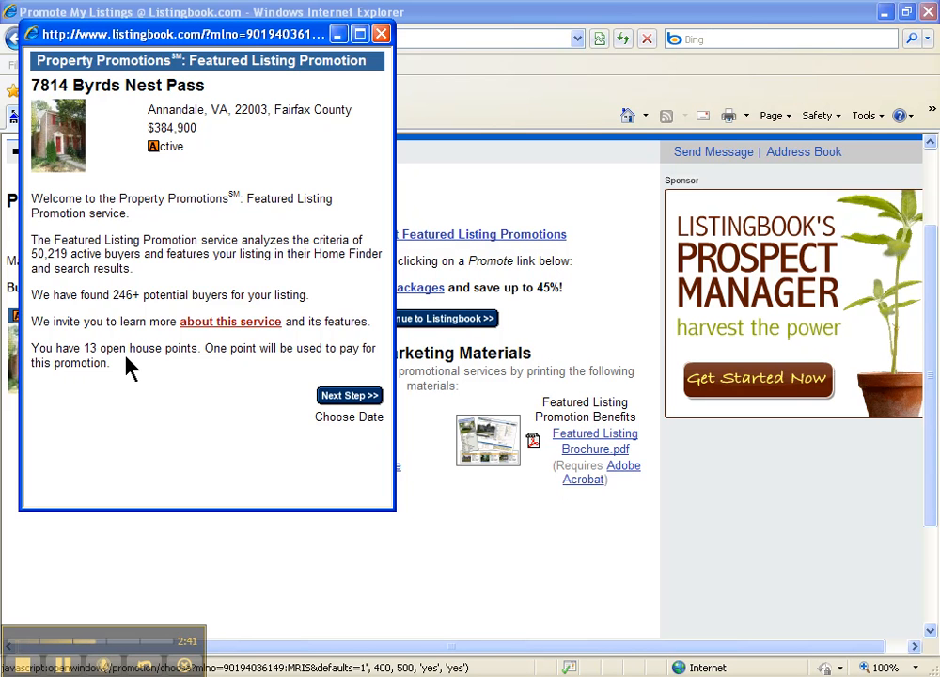
pyautogui.moveTo(152, 409)
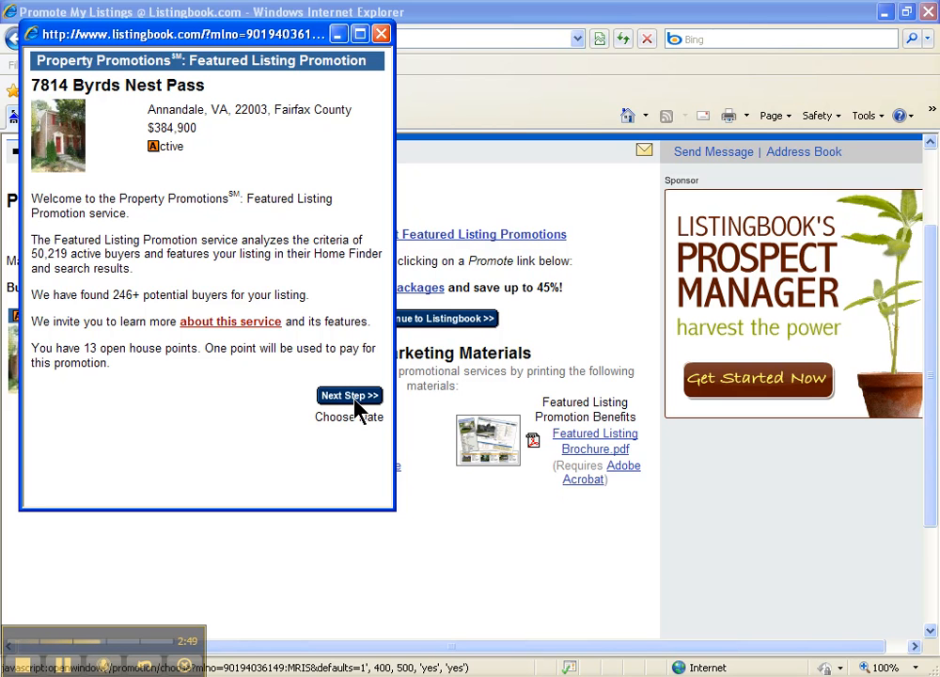
pyautogui.click(349, 394)
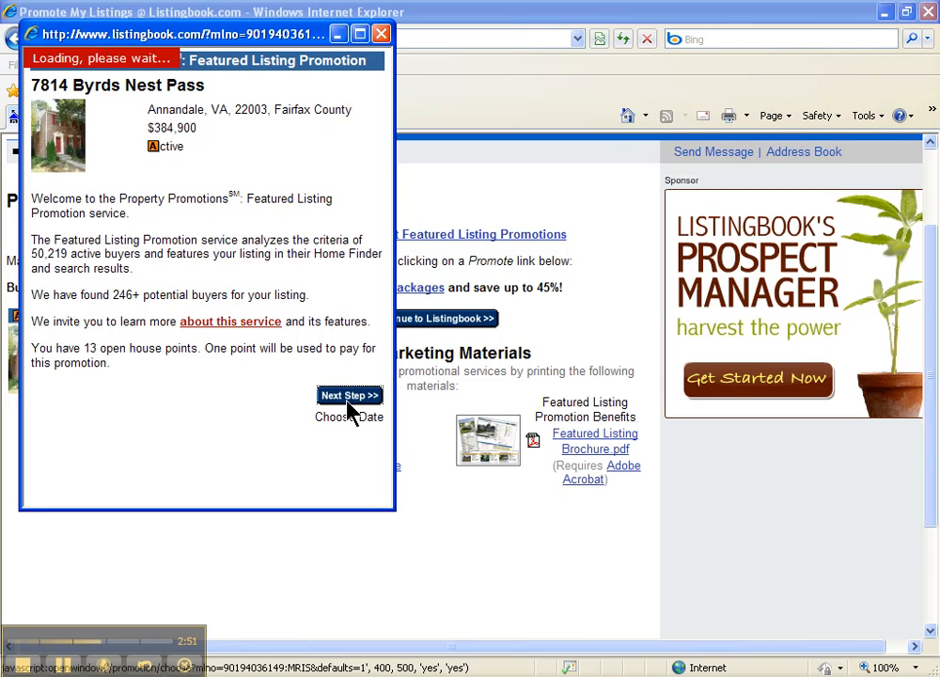
pyautogui.click(349, 395)
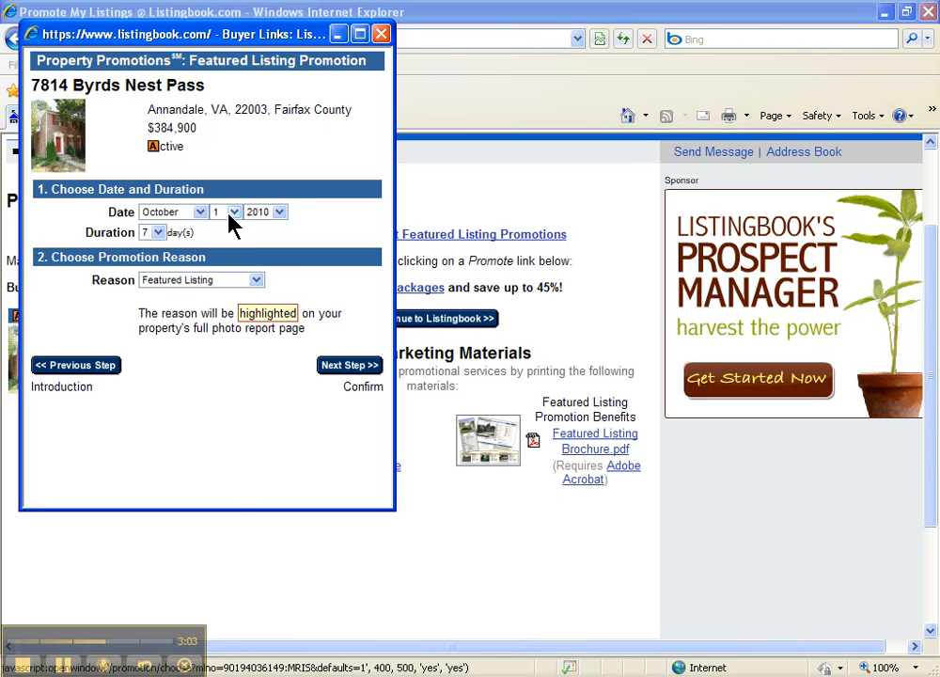
pyautogui.click(233, 211)
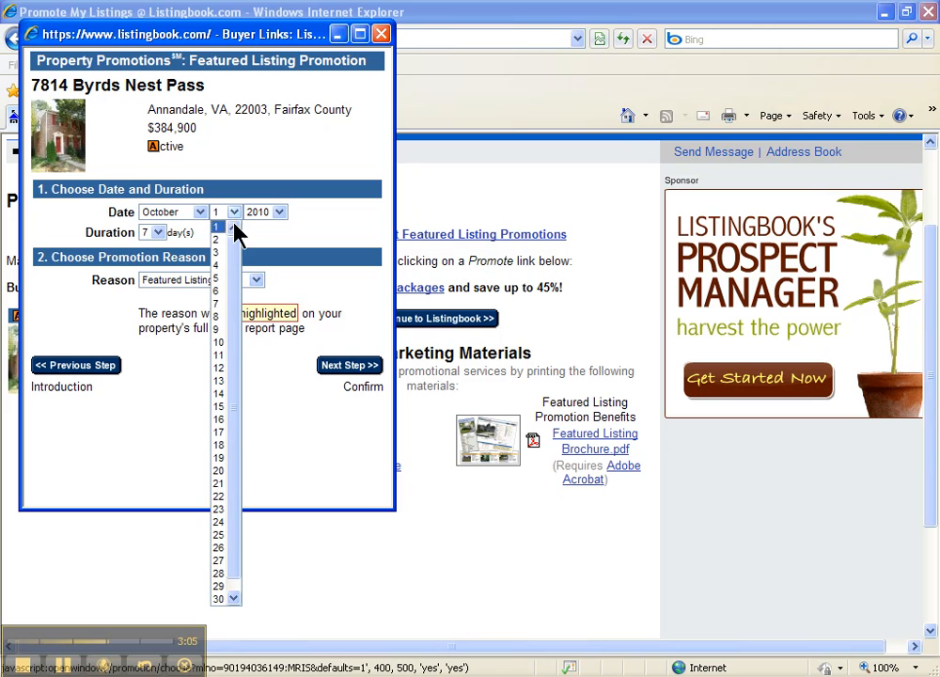
pyautogui.click(217, 238)
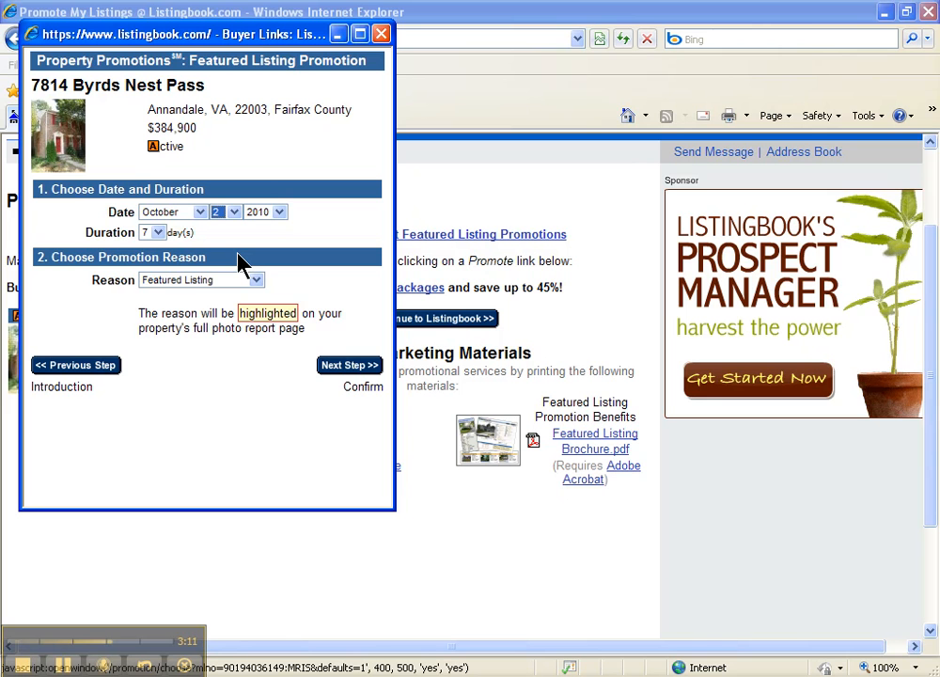
pyautogui.moveTo(246, 252)
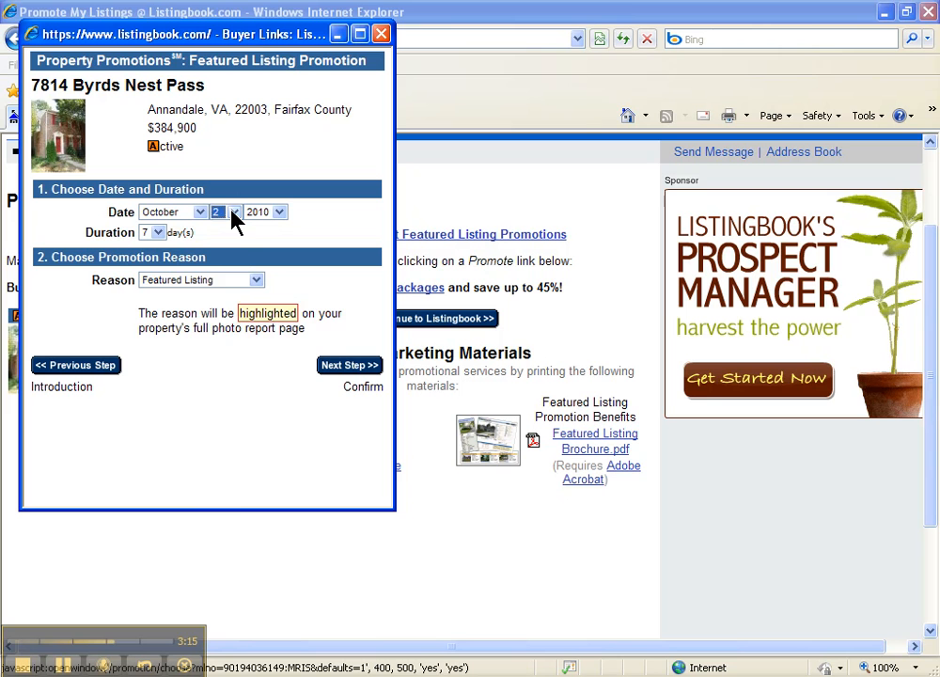
pyautogui.click(234, 211)
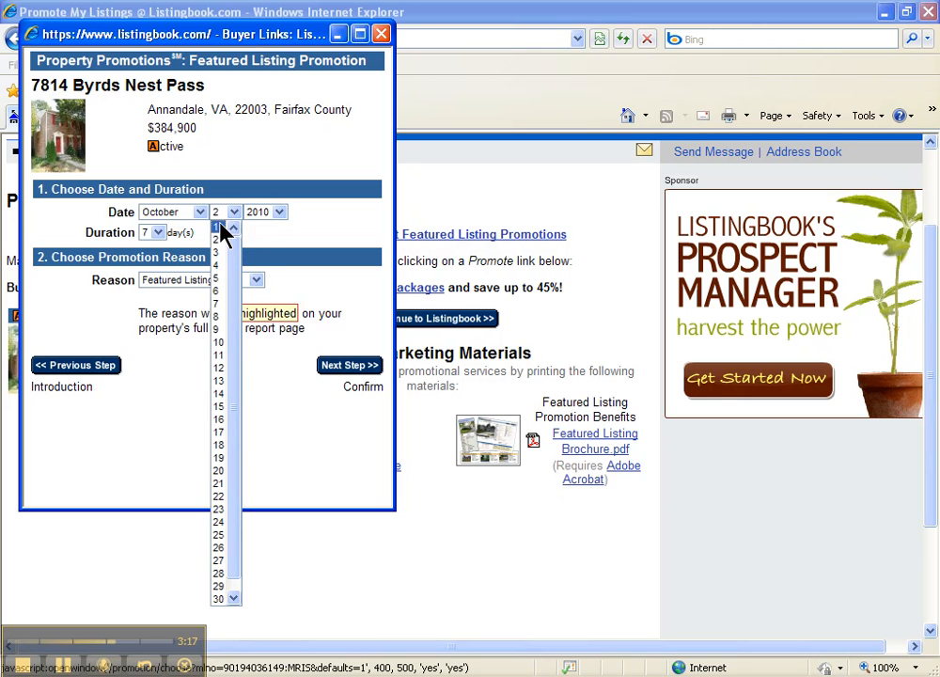
pyautogui.click(219, 224)
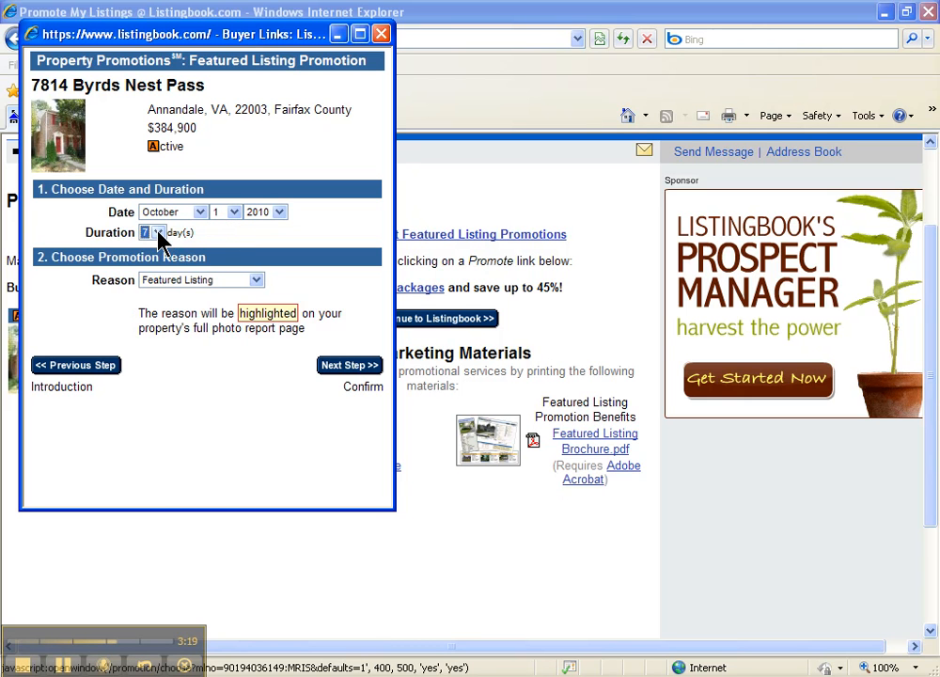
pyautogui.moveTo(254, 288)
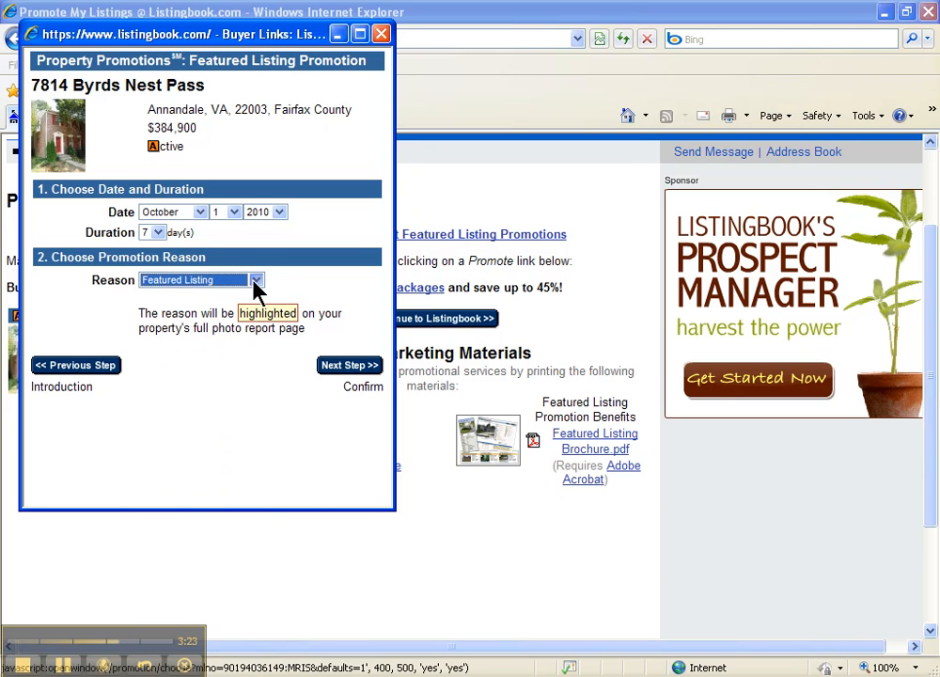
pyautogui.click(261, 279)
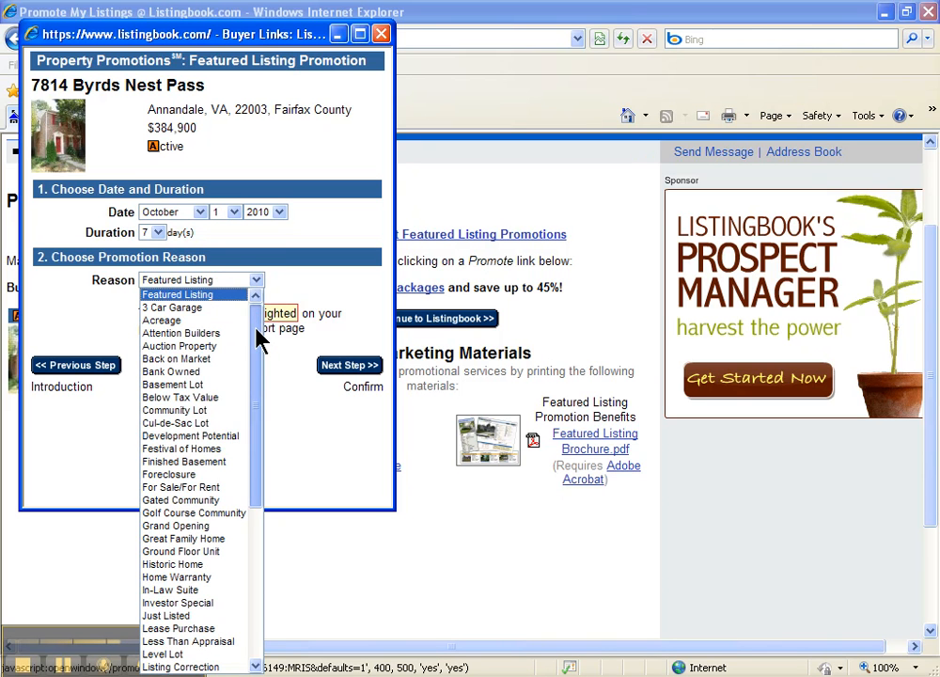
pyautogui.scroll(-3)
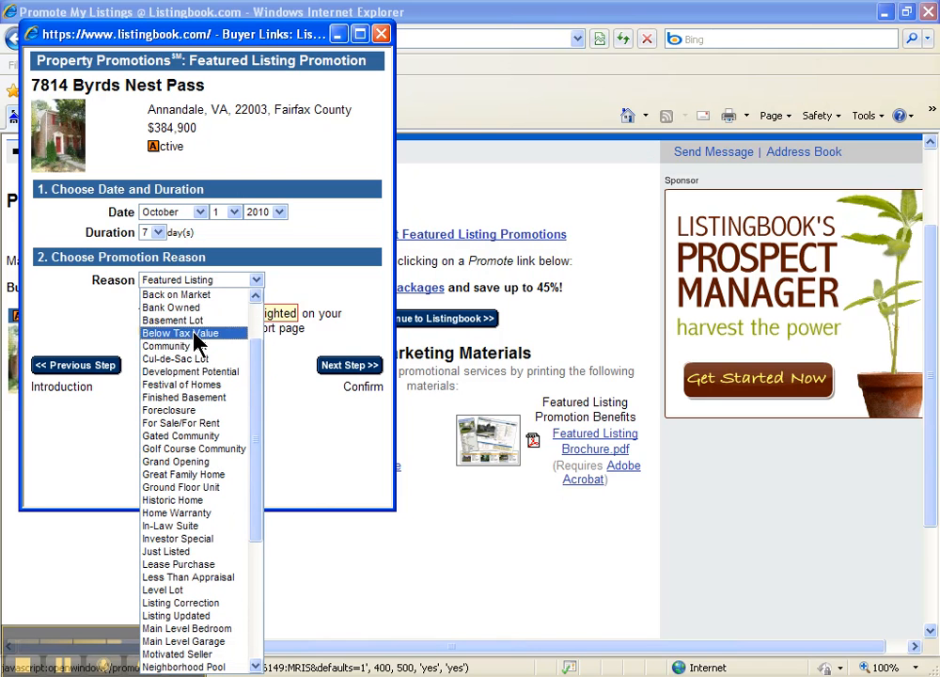
pyautogui.moveTo(192, 475)
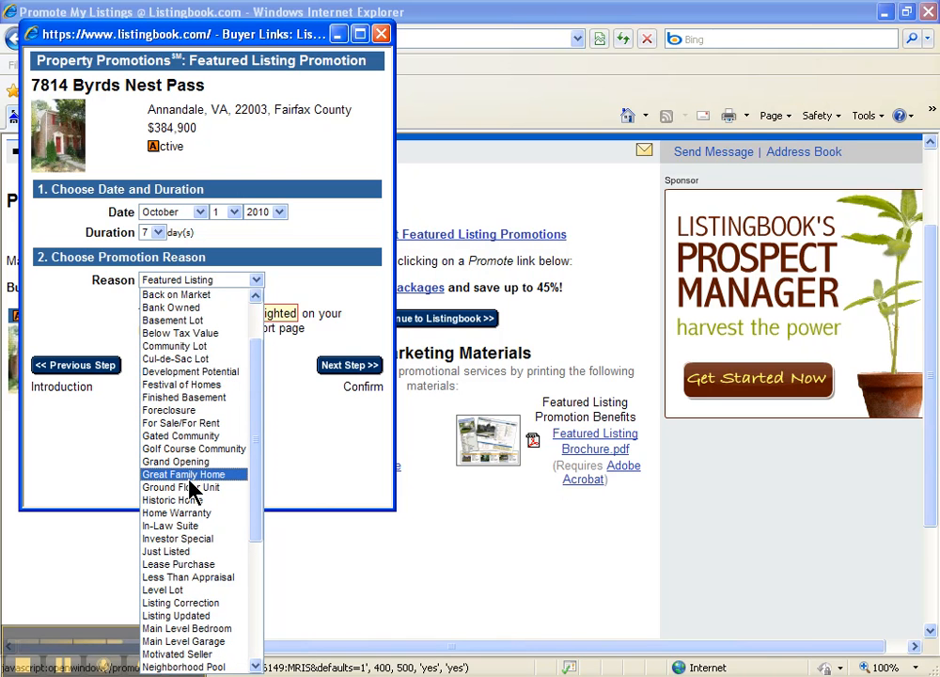
pyautogui.moveTo(188, 603)
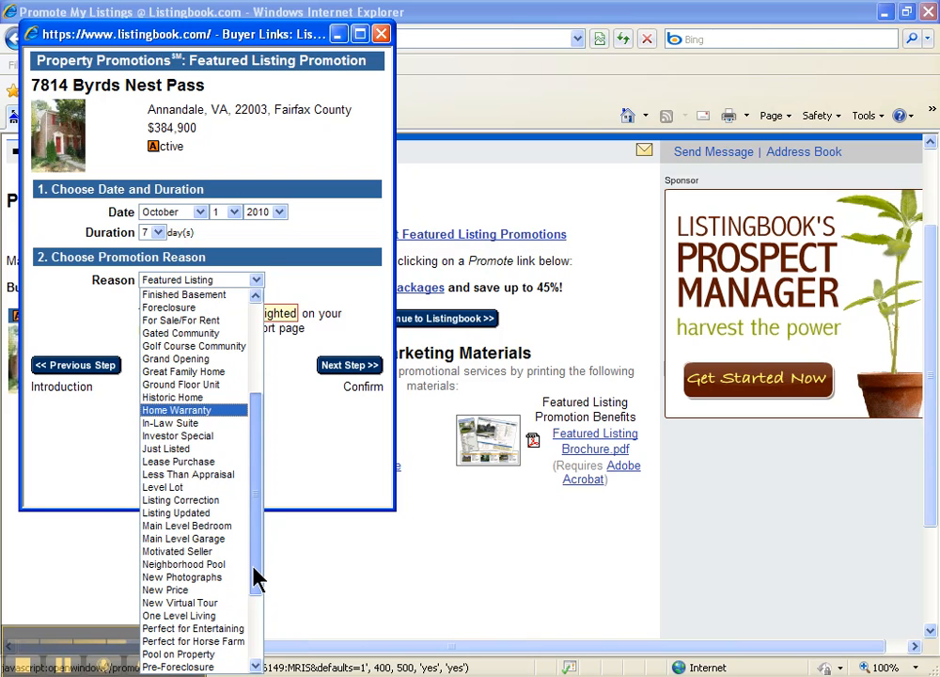
pyautogui.scroll(-3)
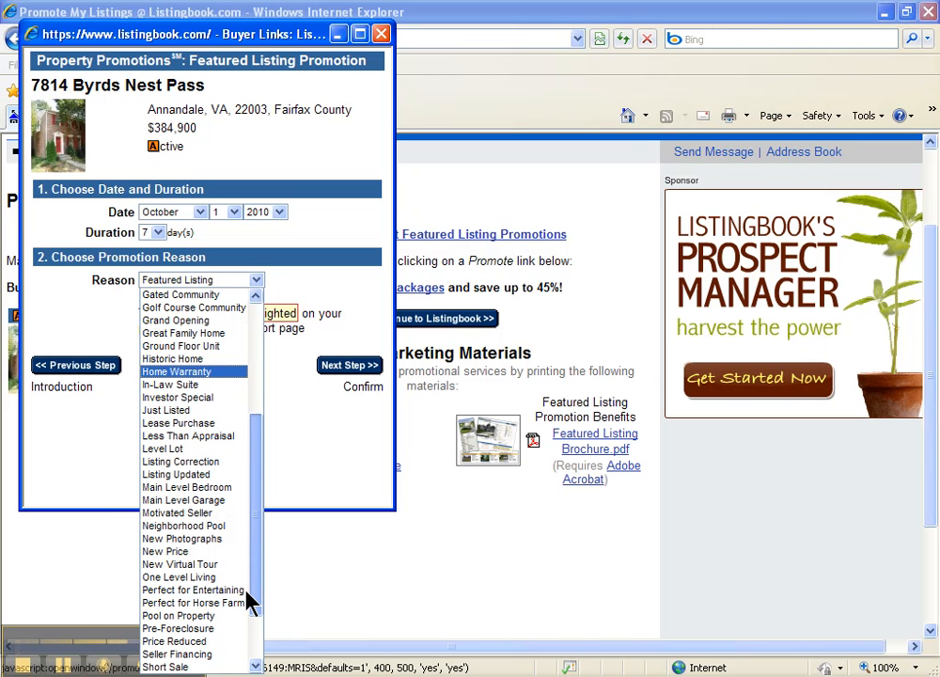
pyautogui.scroll(-3)
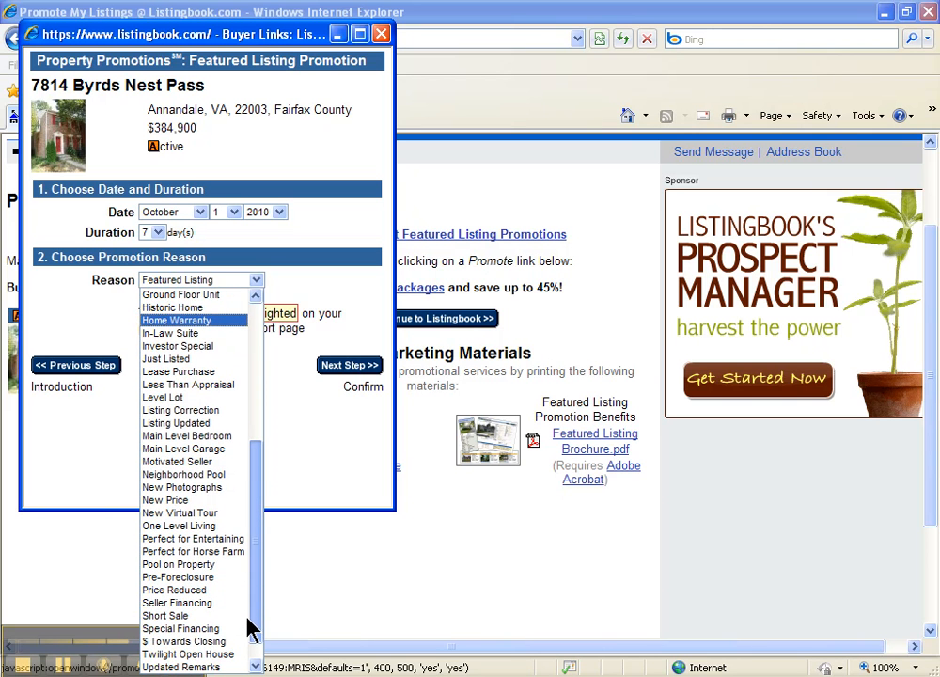
pyautogui.scroll(-3)
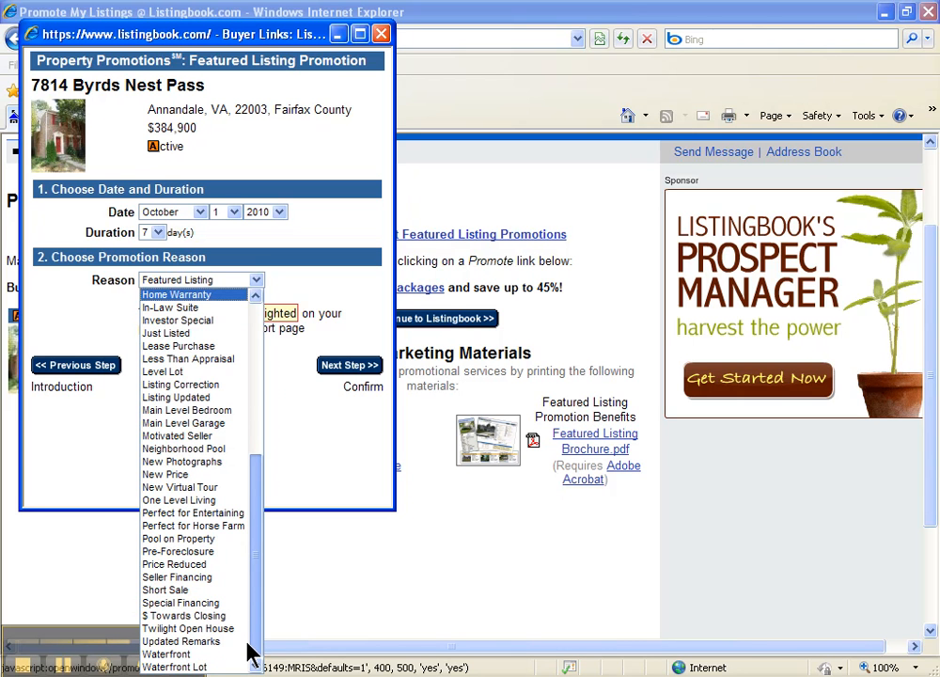
pyautogui.scroll(3)
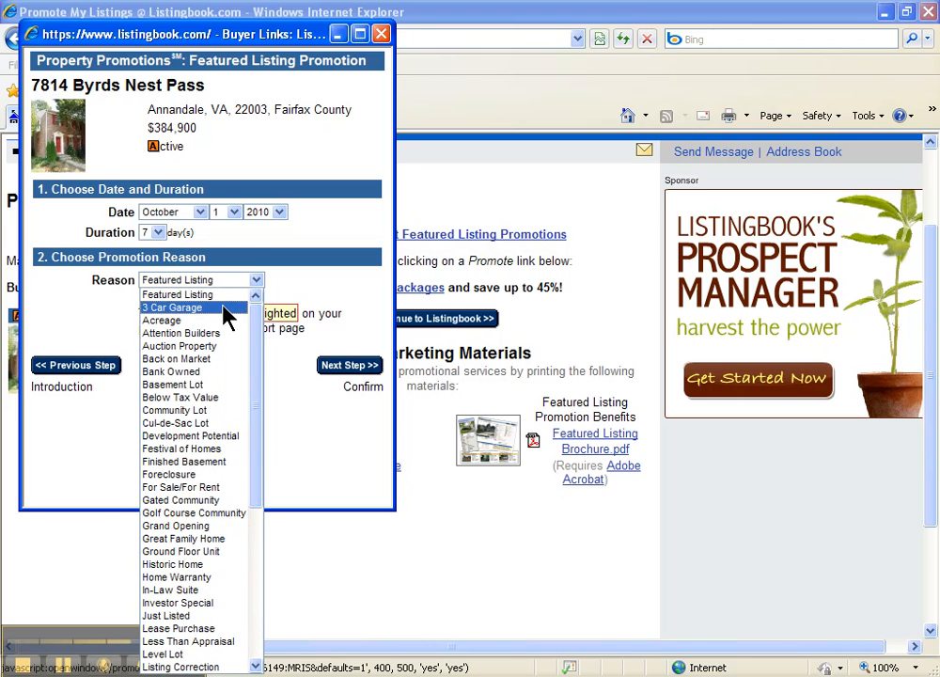
pyautogui.click(201, 279)
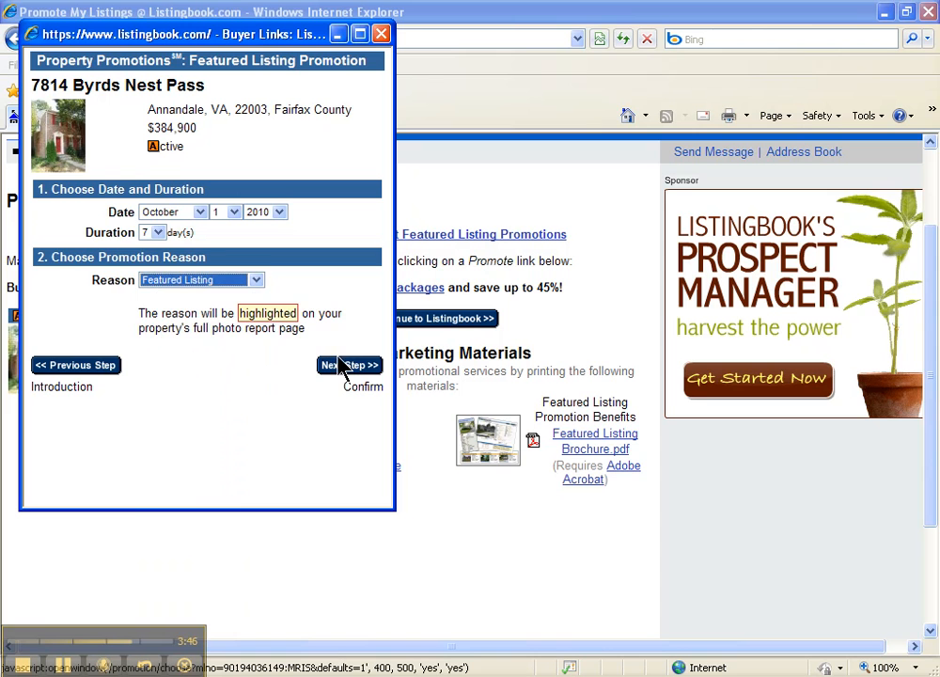
# - Accept the October 1st to October 8th, 7-day promotion and continue to notifications
pyautogui.click(348, 365)
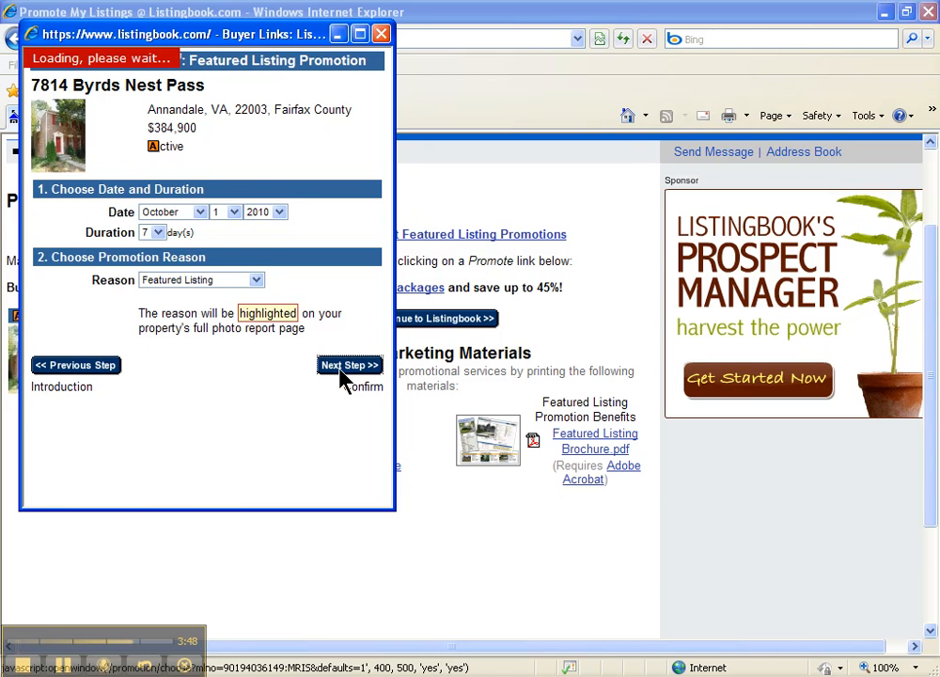
pyautogui.click(349, 365)
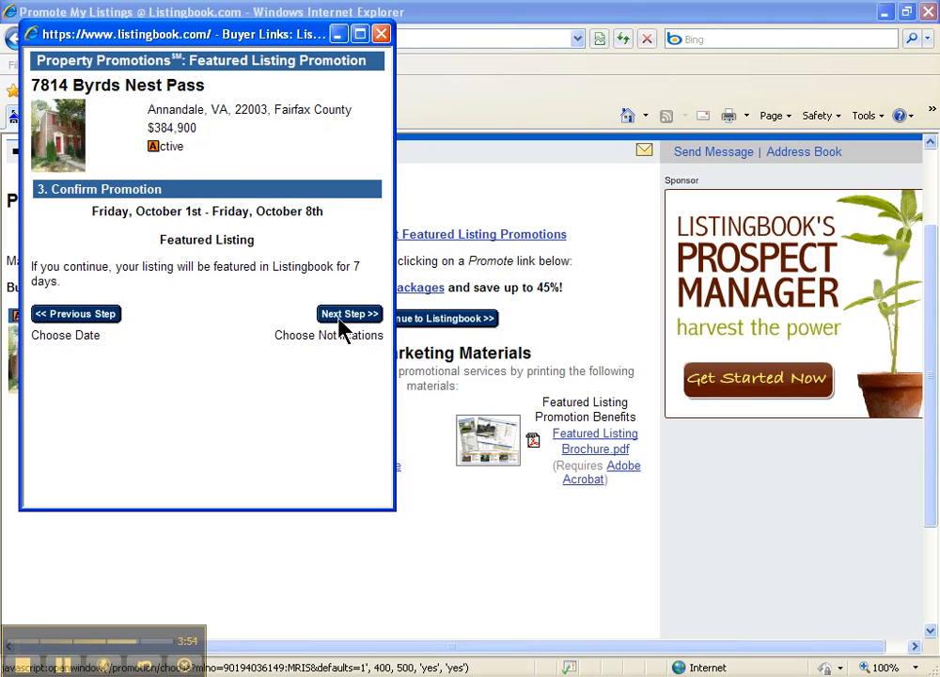
pyautogui.click(349, 313)
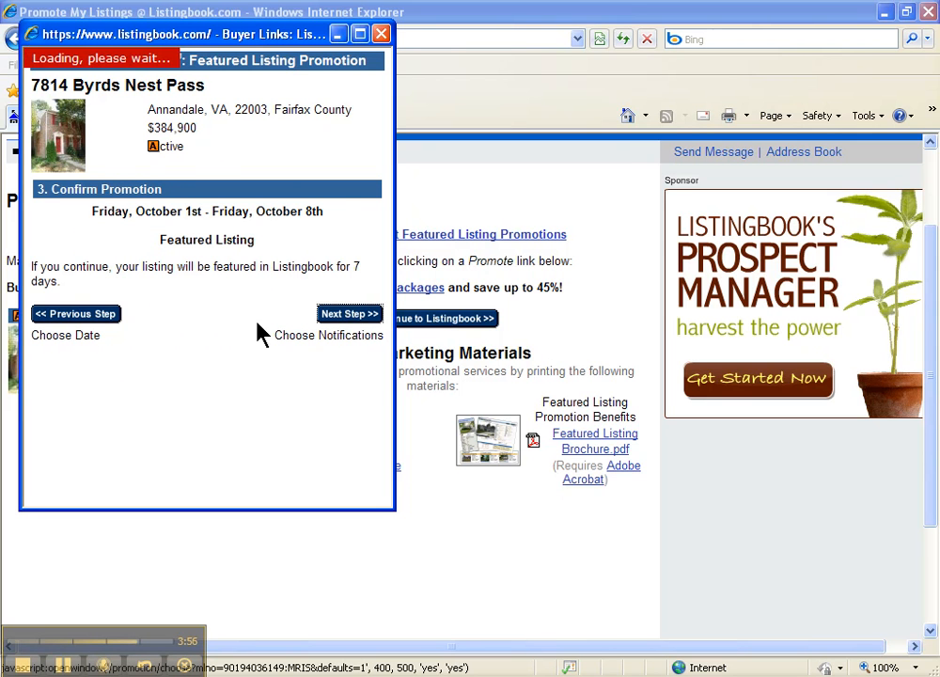
# - Send both notification reports to the property owner, then advance to Enter Payment
pyautogui.click(350, 313)
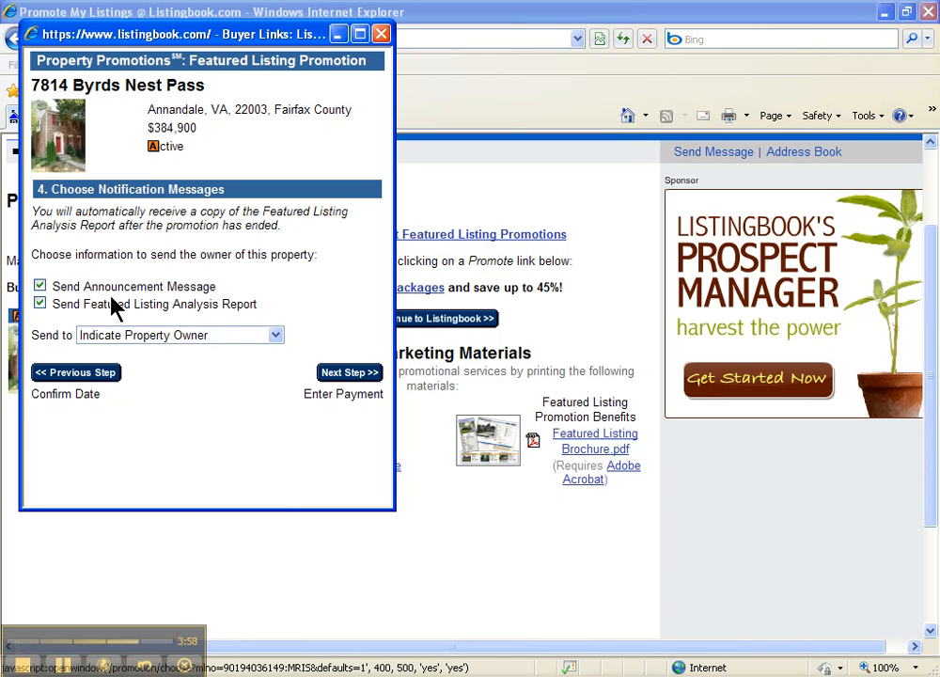
pyautogui.click(275, 335)
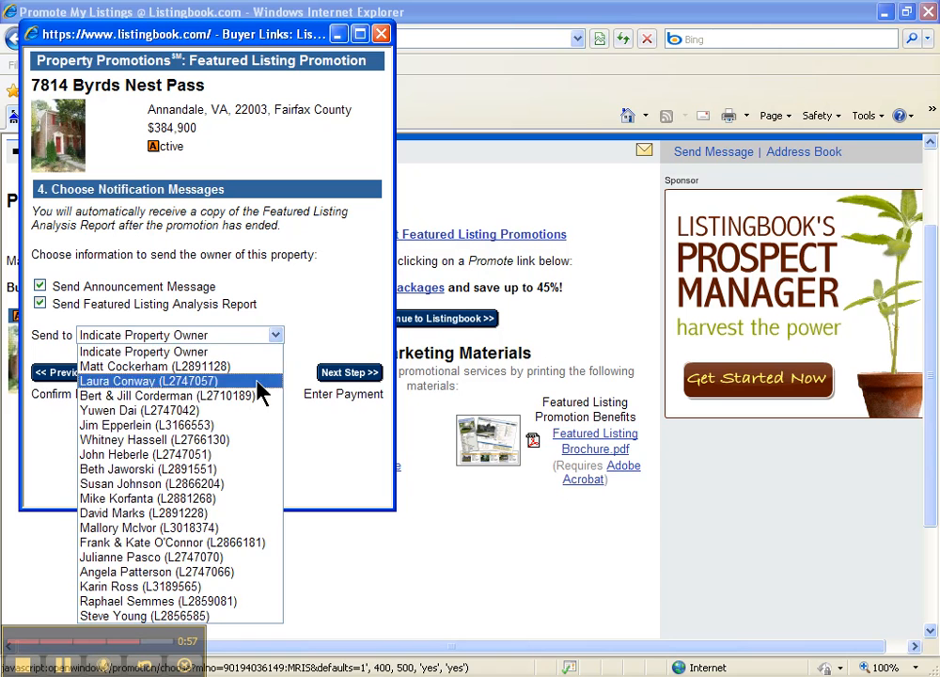
pyautogui.click(146, 468)
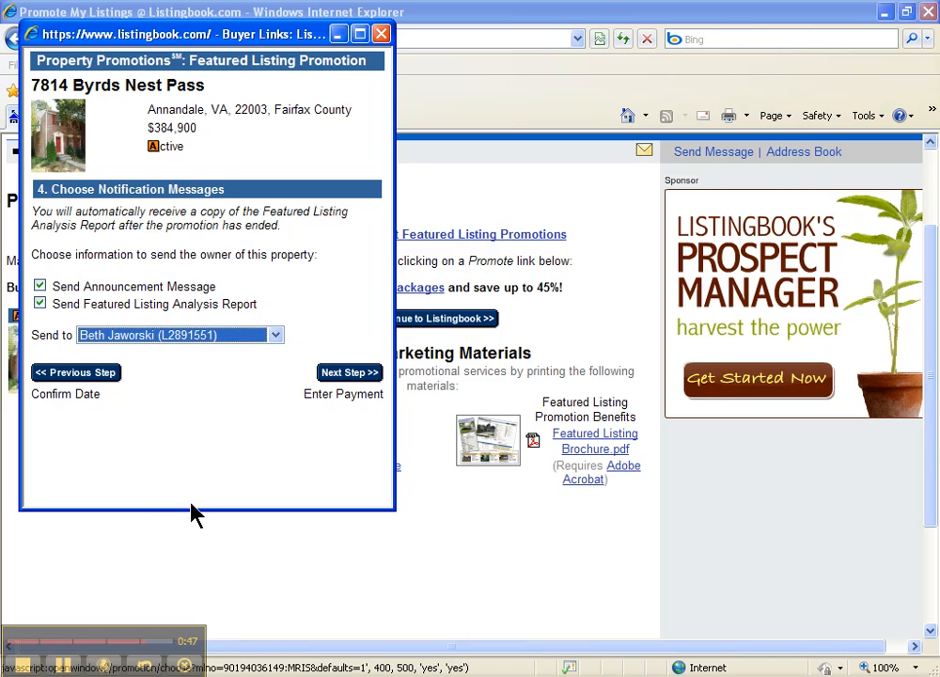
pyautogui.click(349, 373)
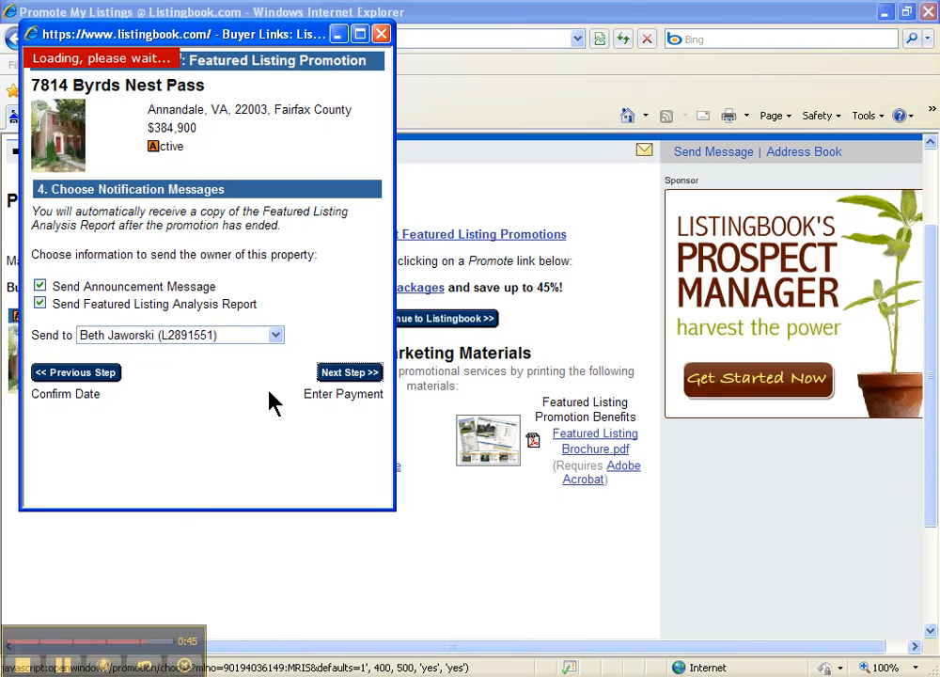
pyautogui.click(349, 371)
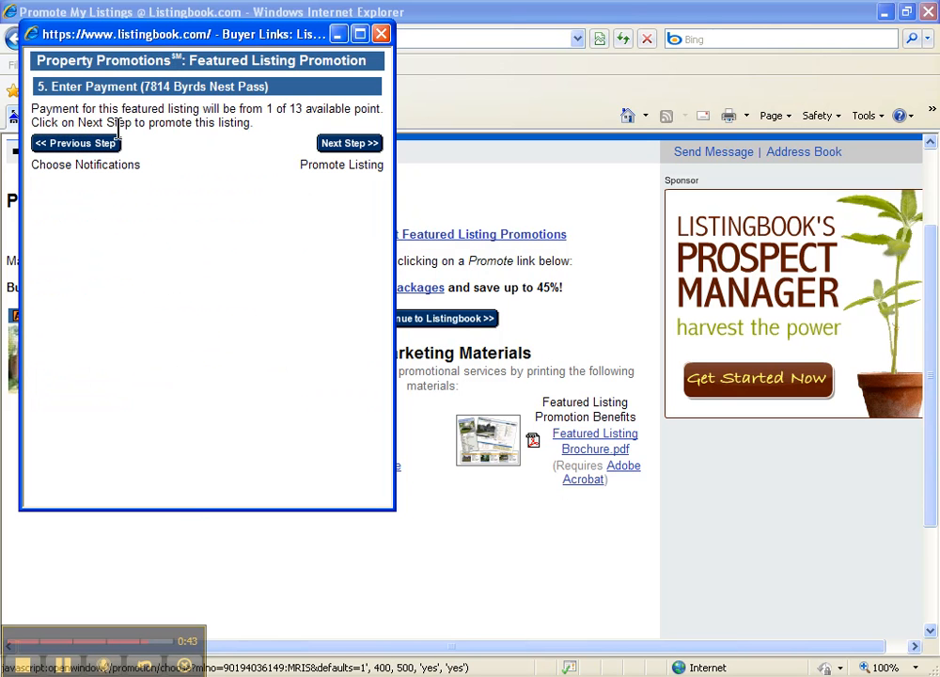
pyautogui.moveTo(315, 127)
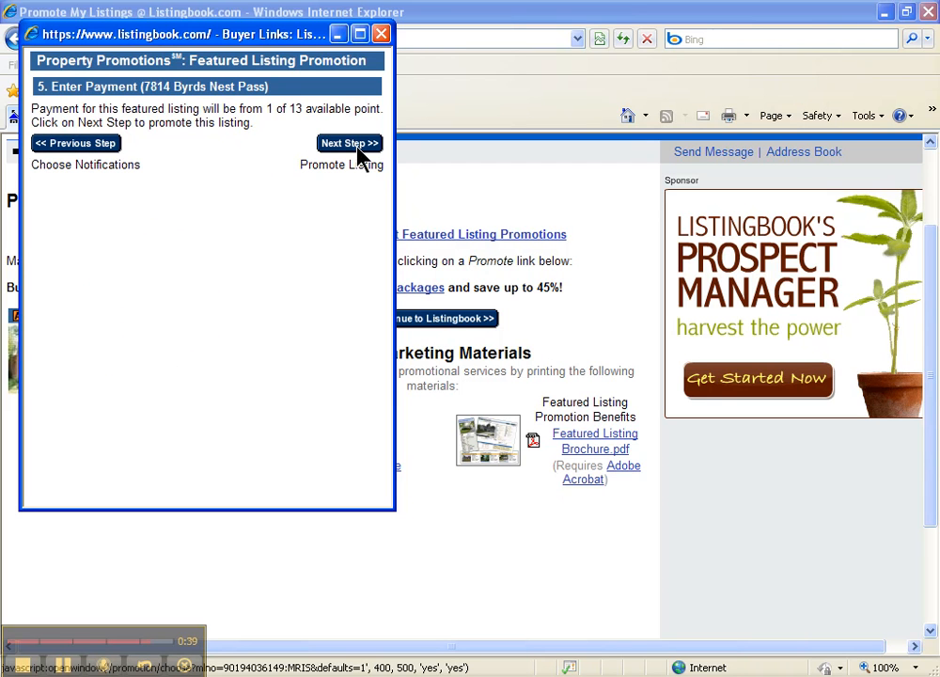
# - Pay one point to confirm the featured promotion, then close the Thank You window
pyautogui.click(349, 143)
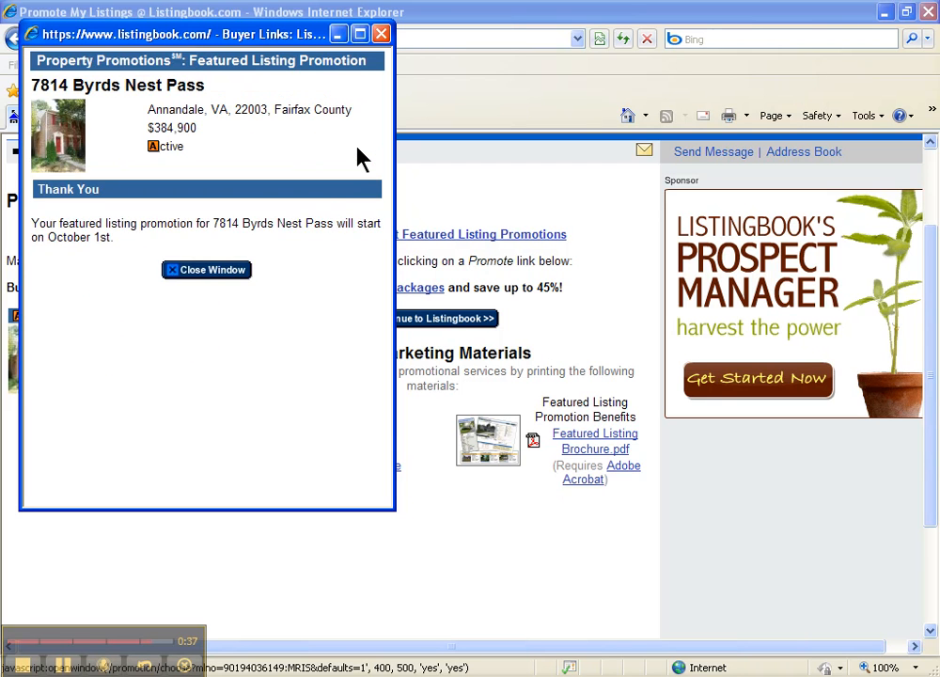
pyautogui.moveTo(87, 272)
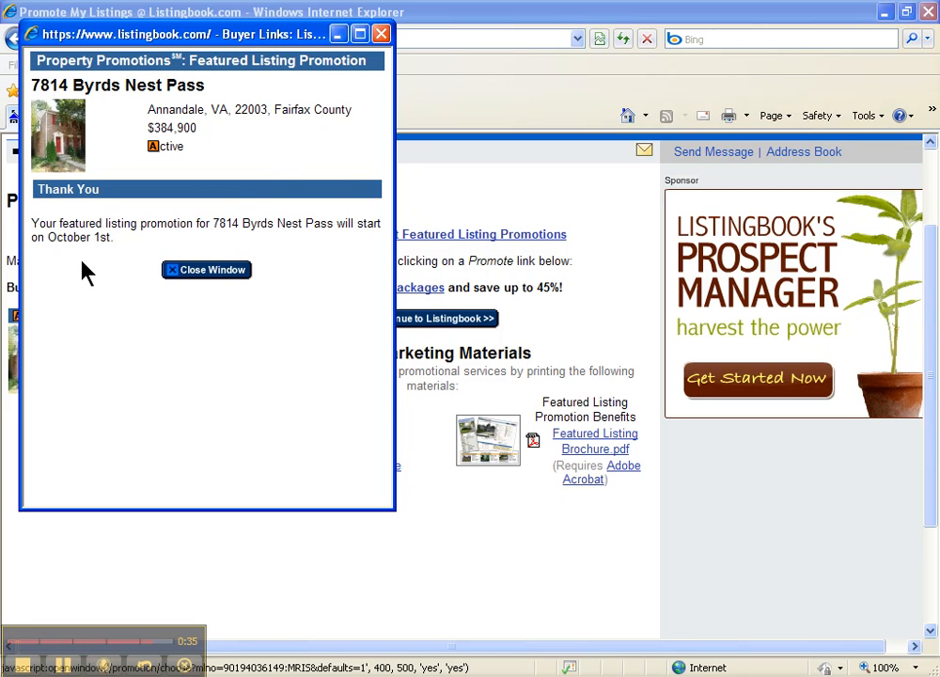
pyautogui.moveTo(83, 263)
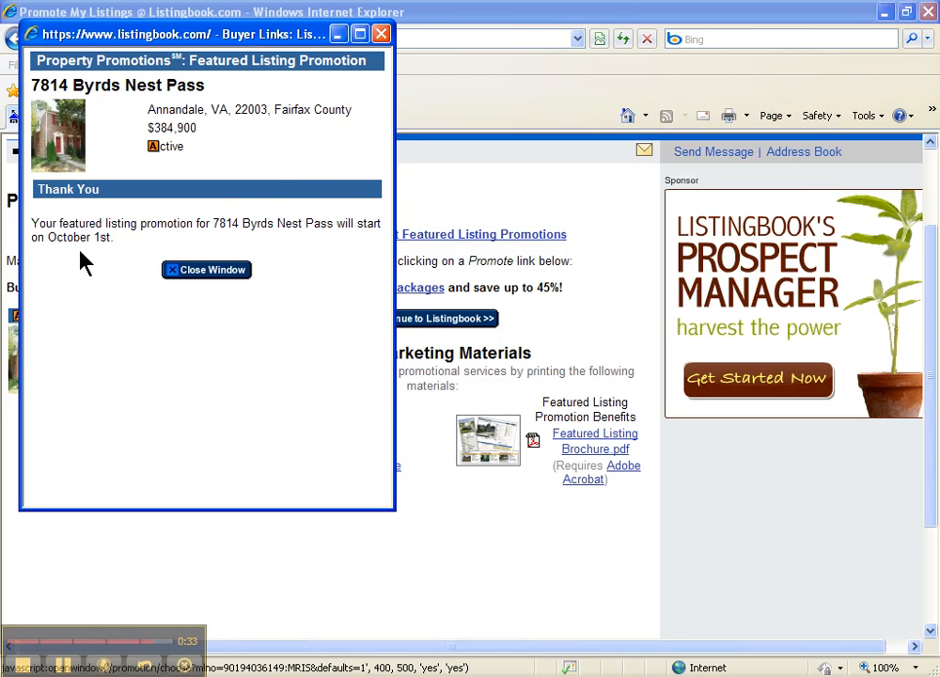
pyautogui.click(206, 269)
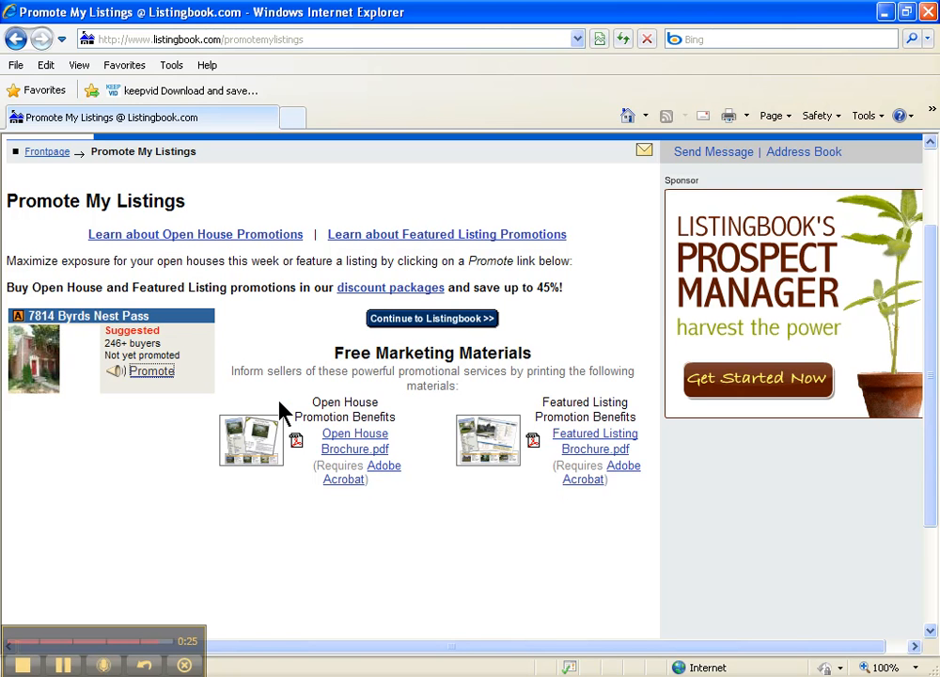
pyautogui.moveTo(438, 350)
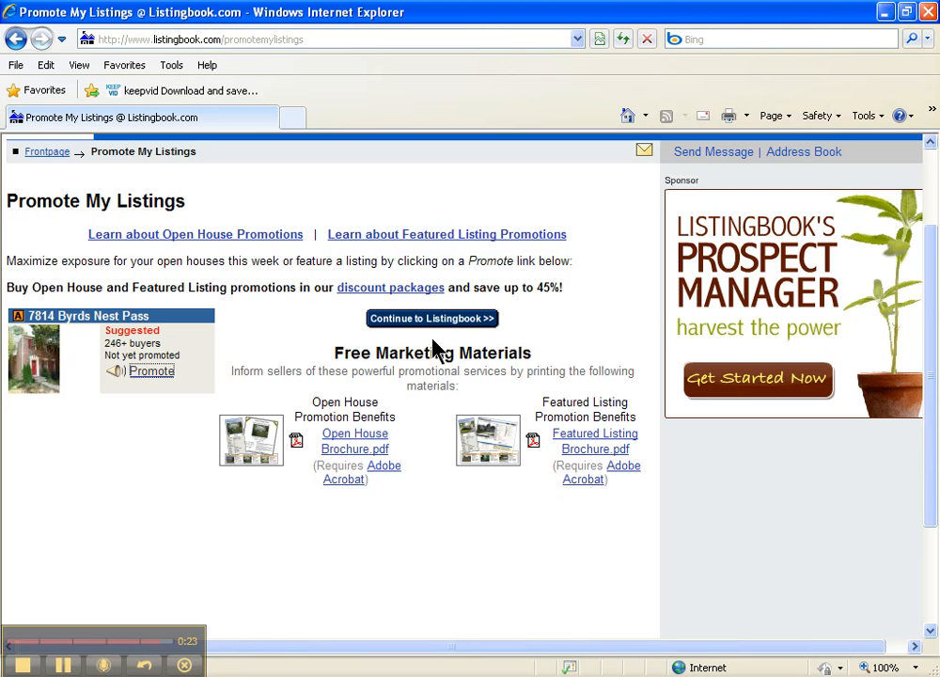